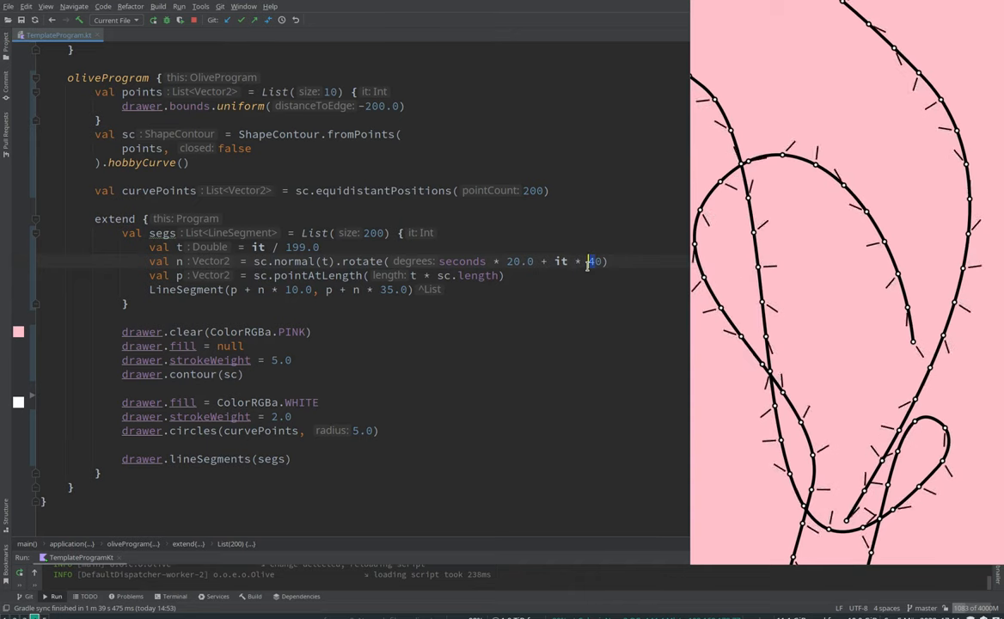
# Reduce oliveProgram to drawer.clear(ColorRGBa.PINK) and begin a new val declaration
pyautogui.write('42')
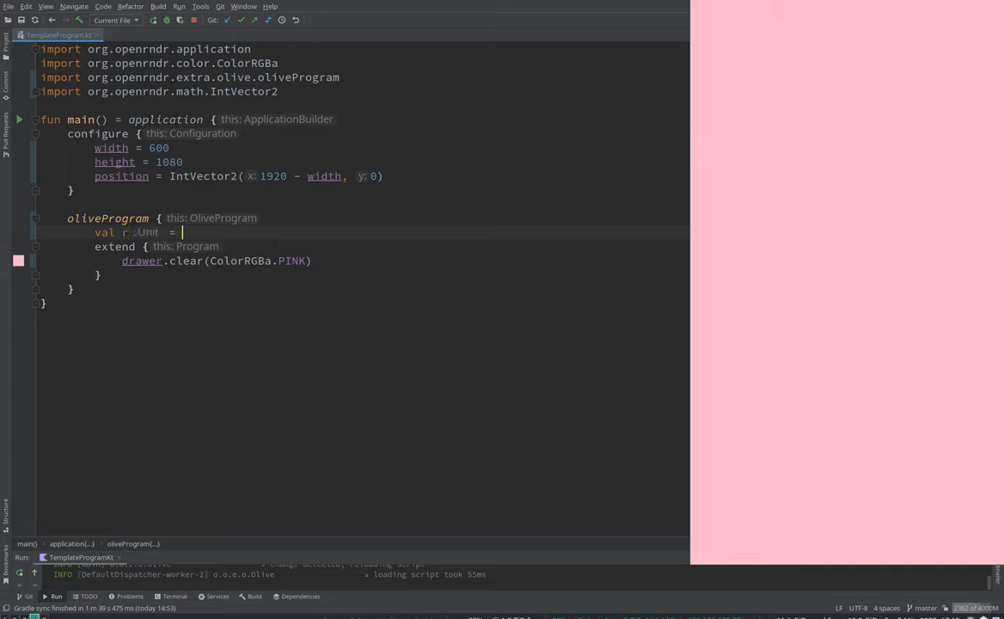
# Declare val shp = Rectangle.fromCenter(drawer.bounds.center, 400.0).contour
pyautogui.press('Backspace')
pyautogui.write('shp')
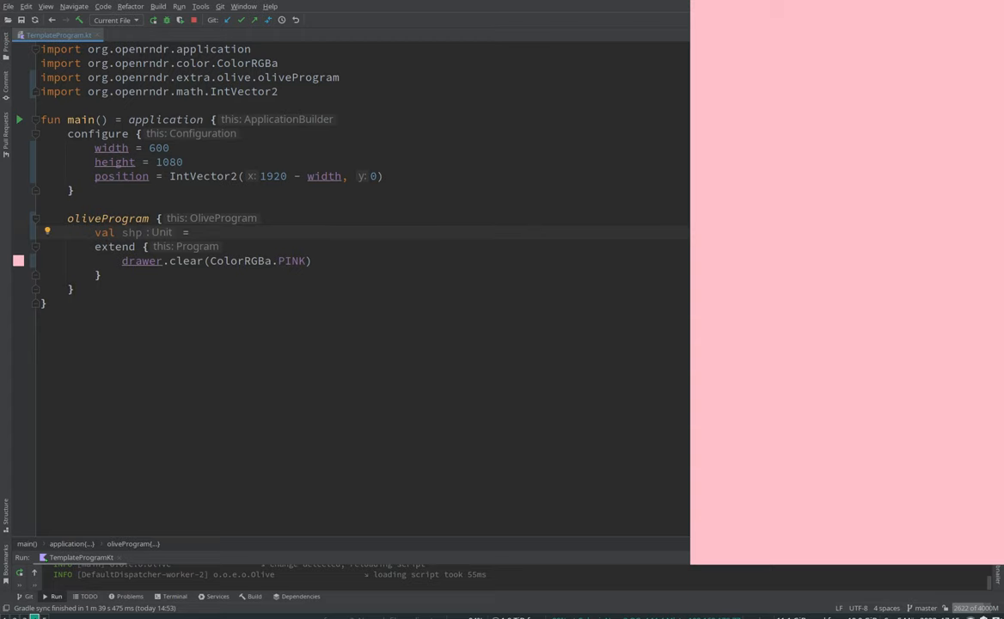
pyautogui.write('Rectangle.fromCenter(')
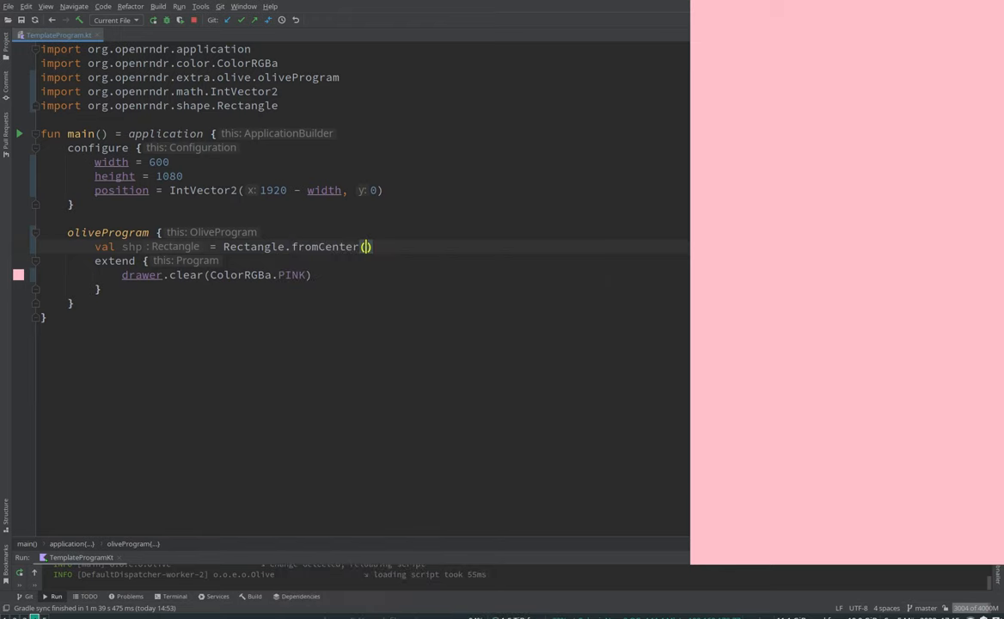
pyautogui.write('drawer')
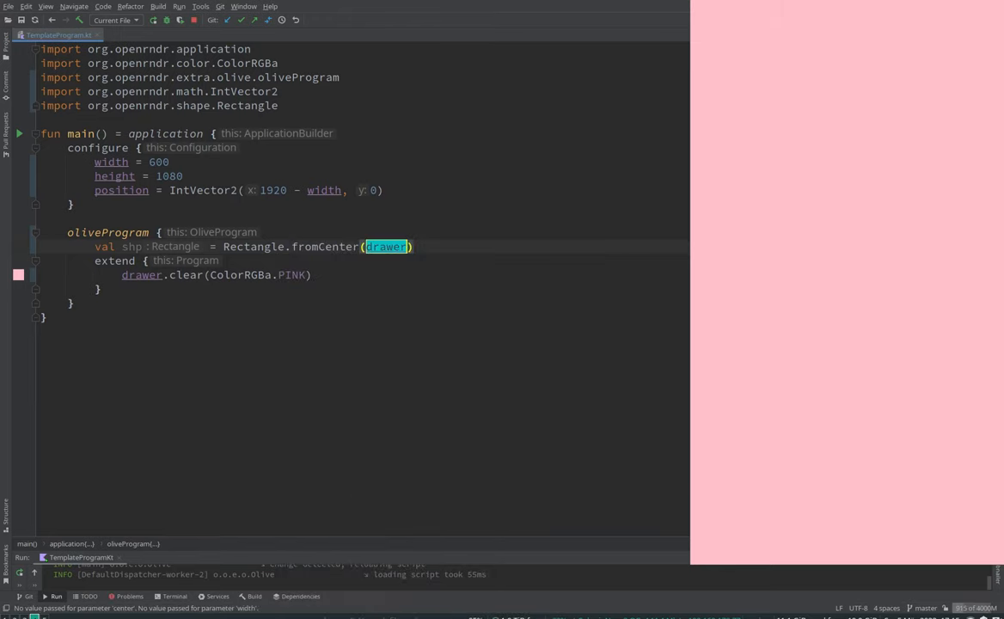
pyautogui.write('.bounds.center,')
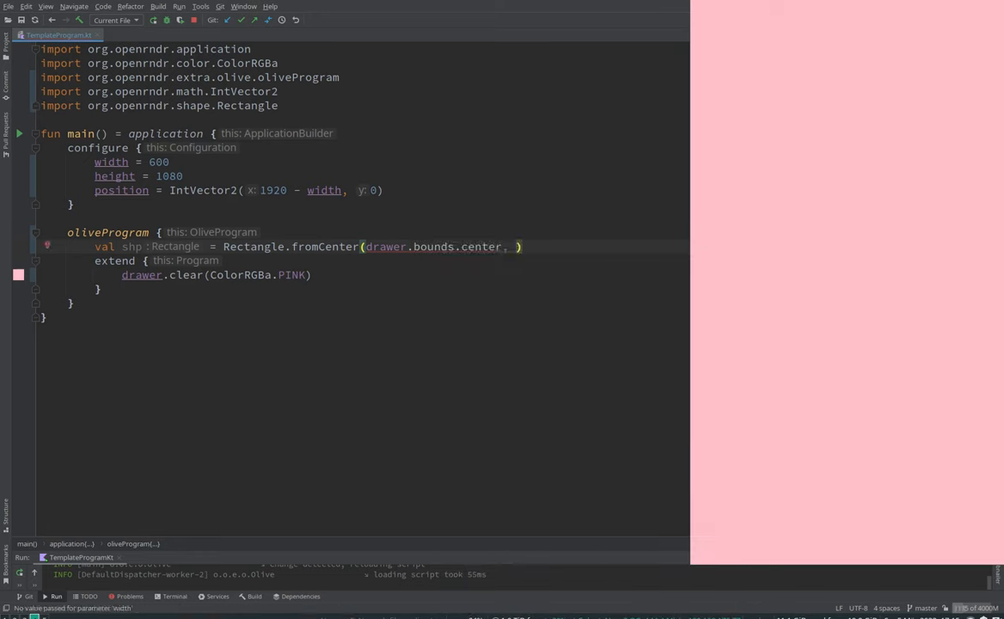
pyautogui.write('400.0')
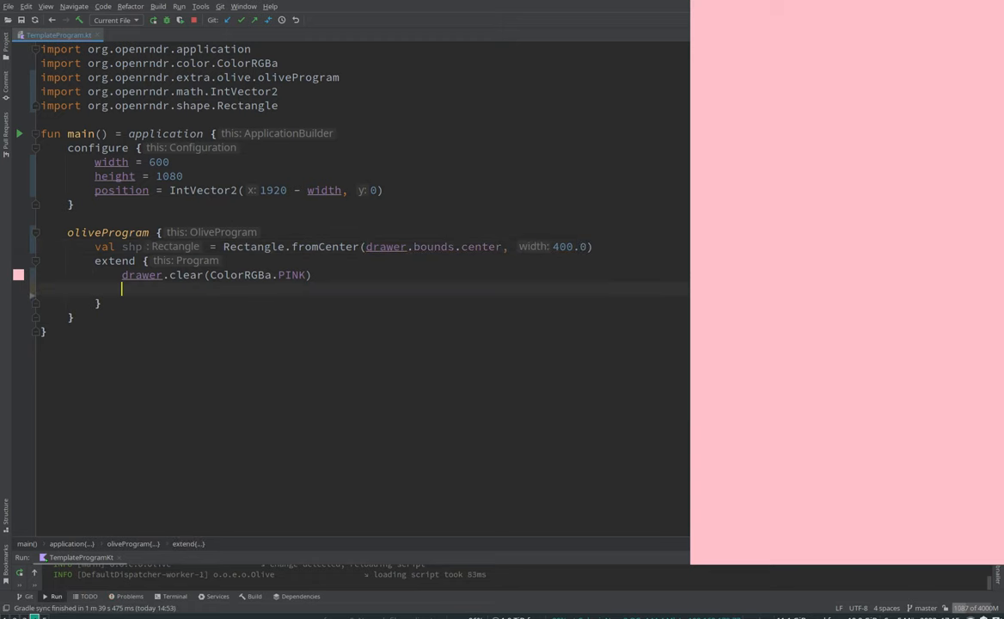
# Draw it with drawer.contour(shp) and start renaming shp to c
pyautogui.write('drawer.')
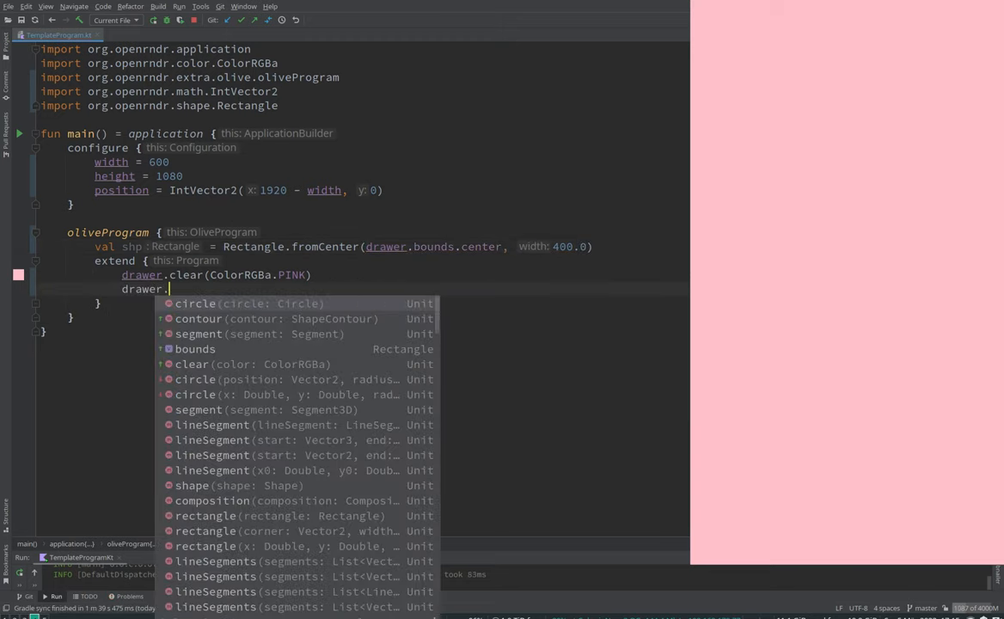
pyautogui.write('contour(')
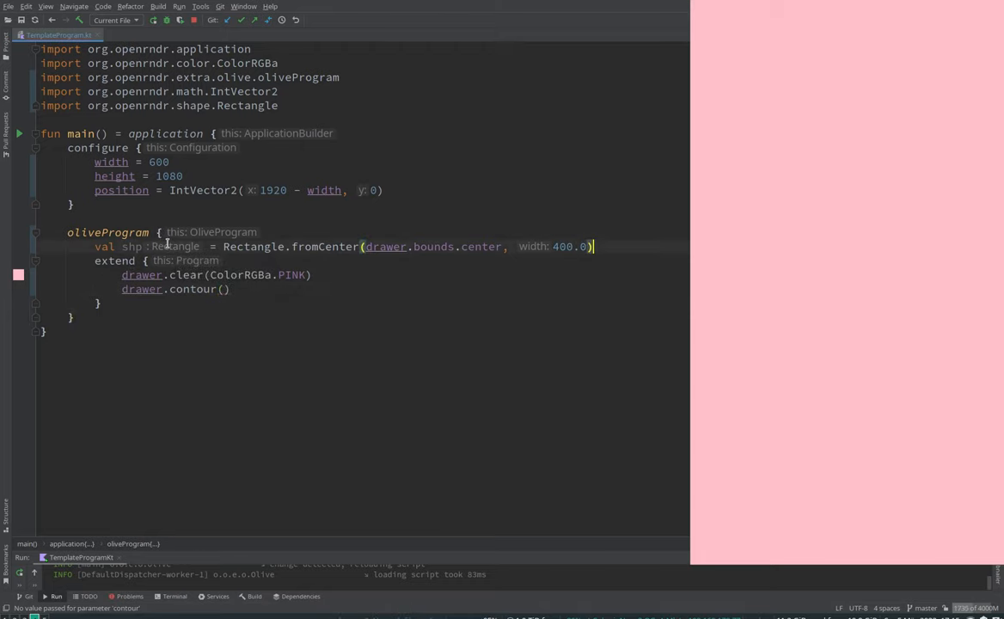
pyautogui.write('.co')
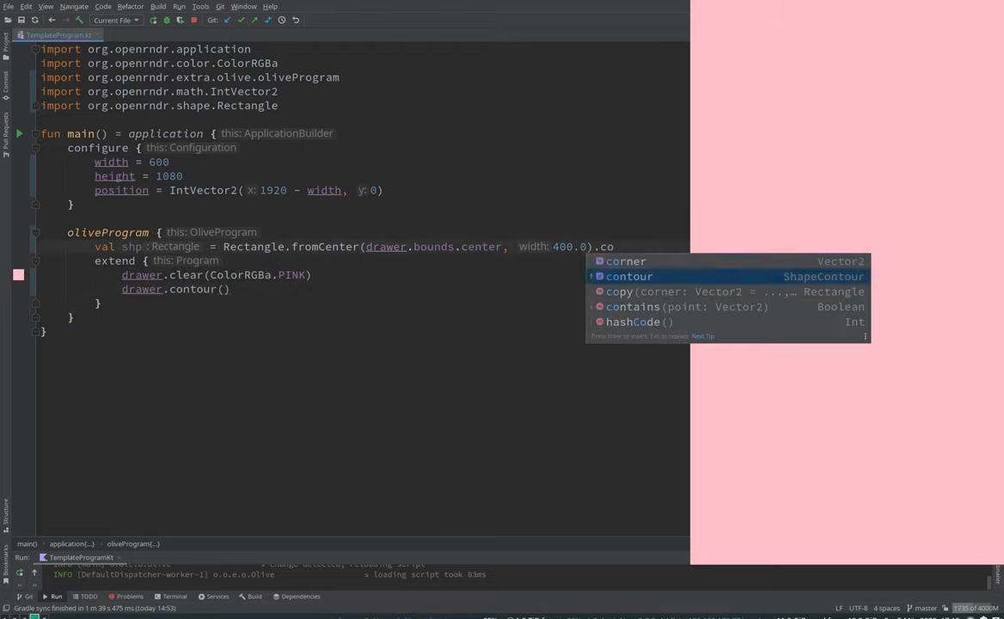
pyautogui.click(630, 275)
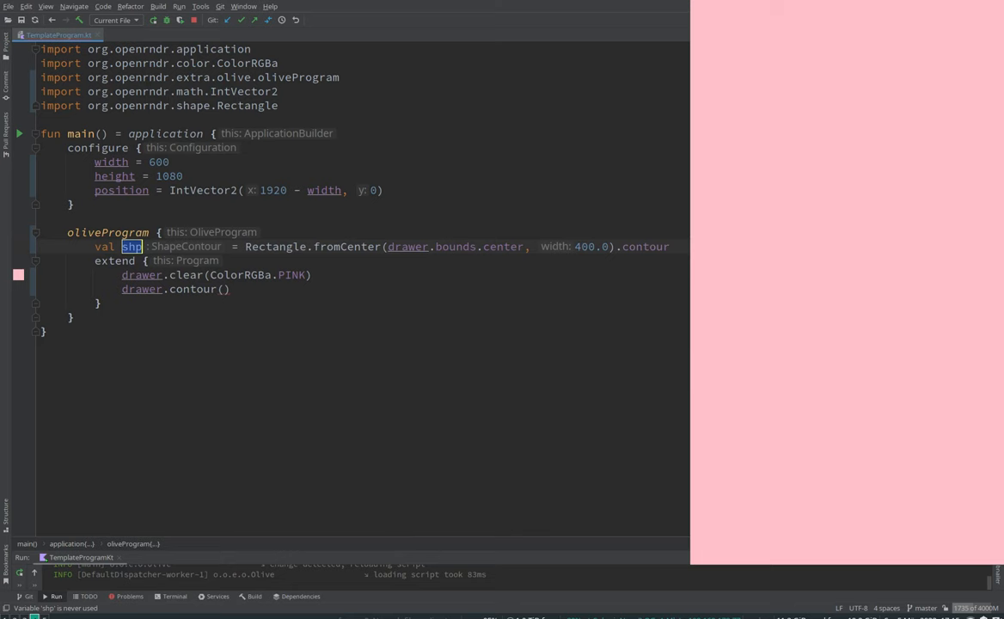
pyautogui.write('c')
pyautogui.click(230, 289)
pyautogui.write('c')
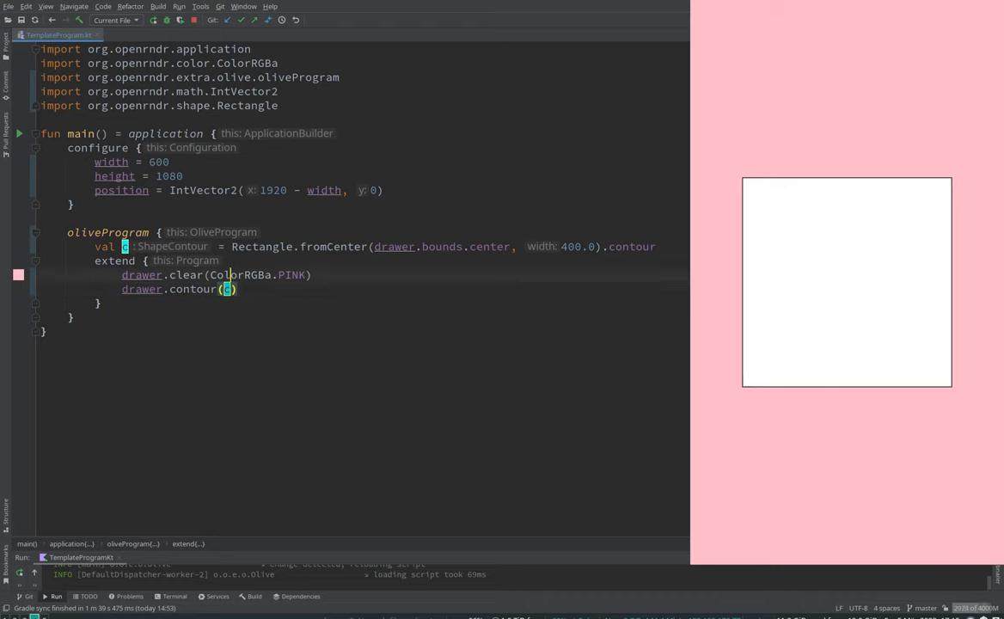
# Add drawer.fill = null and start val segs = c.segments.map { }
pyautogui.write('fill = null')
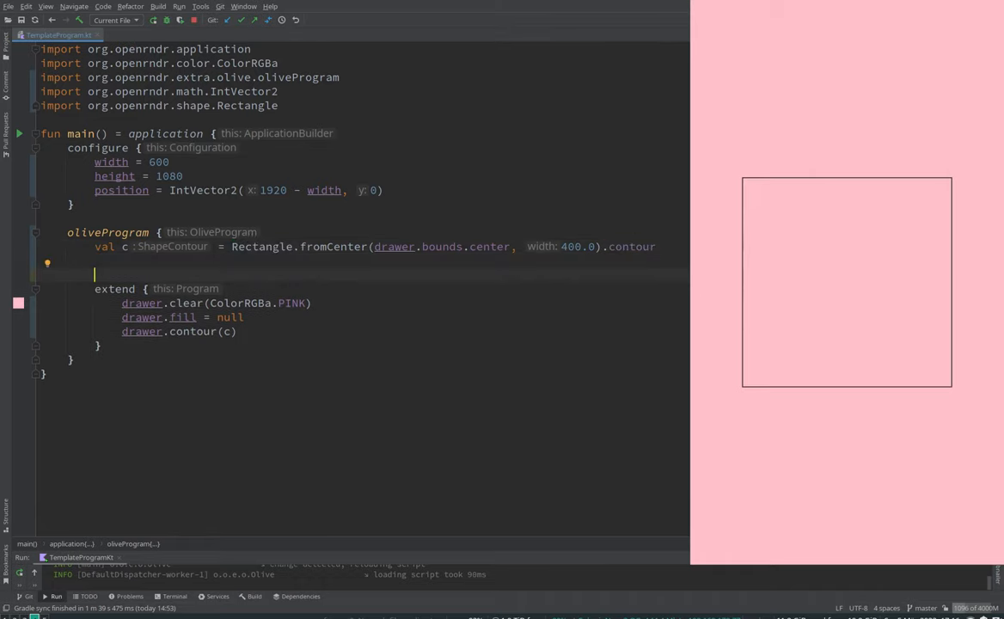
pyautogui.write('c.')
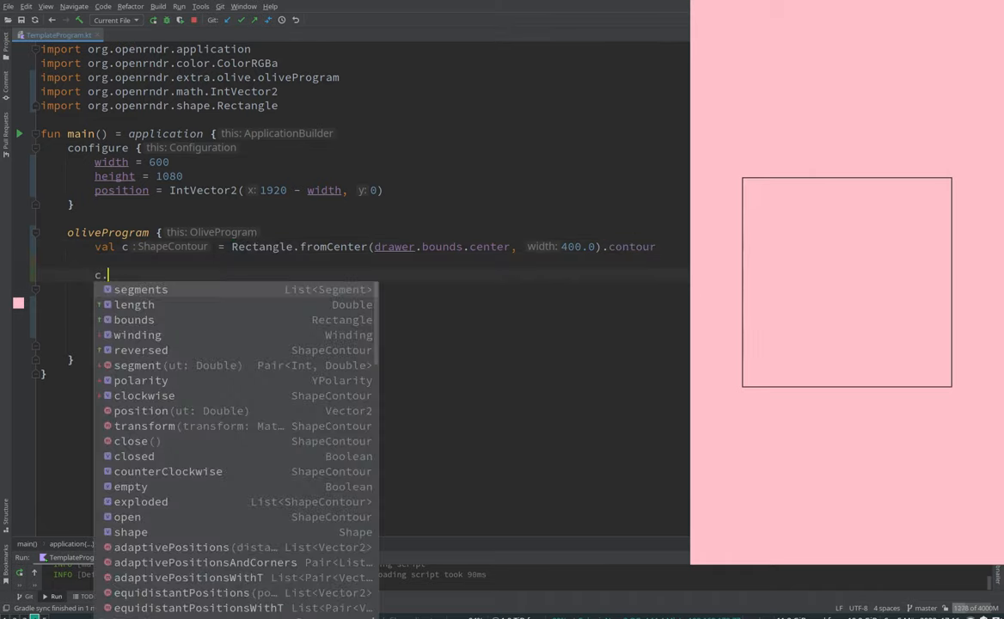
pyautogui.write('s')
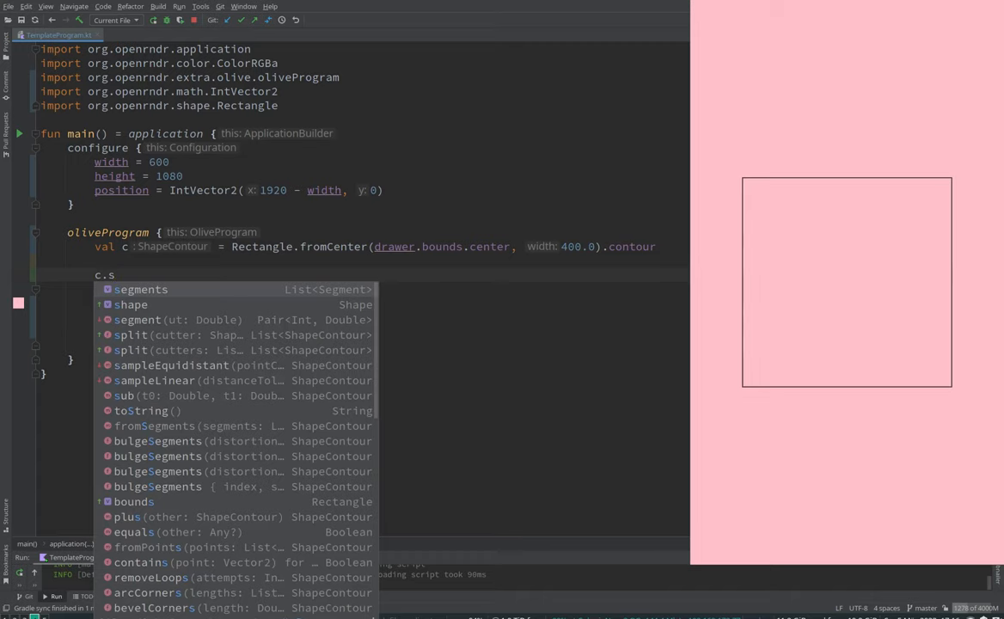
pyautogui.click(141, 289)
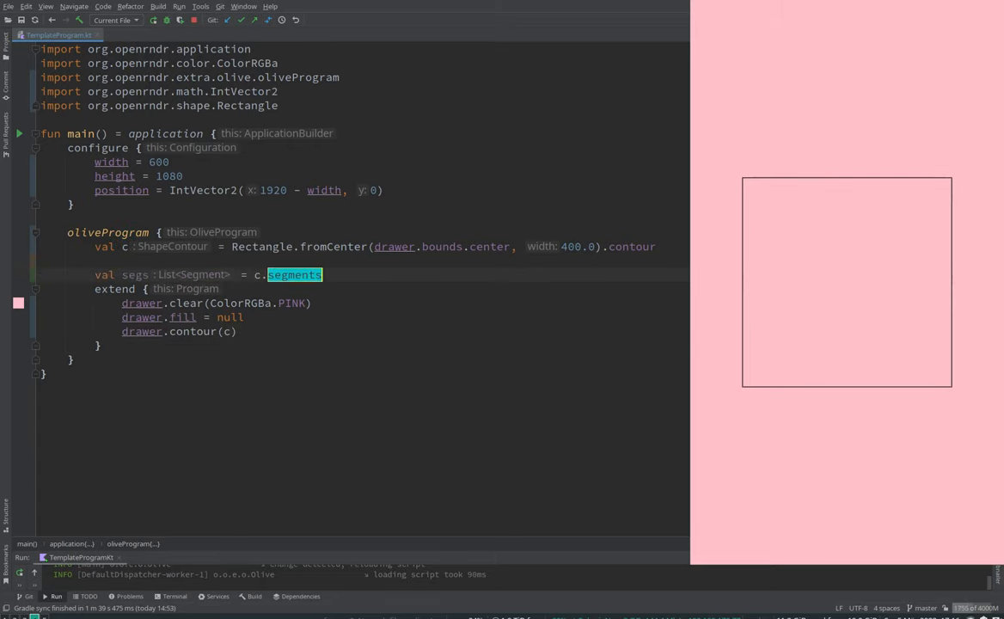
pyautogui.write('.map {')
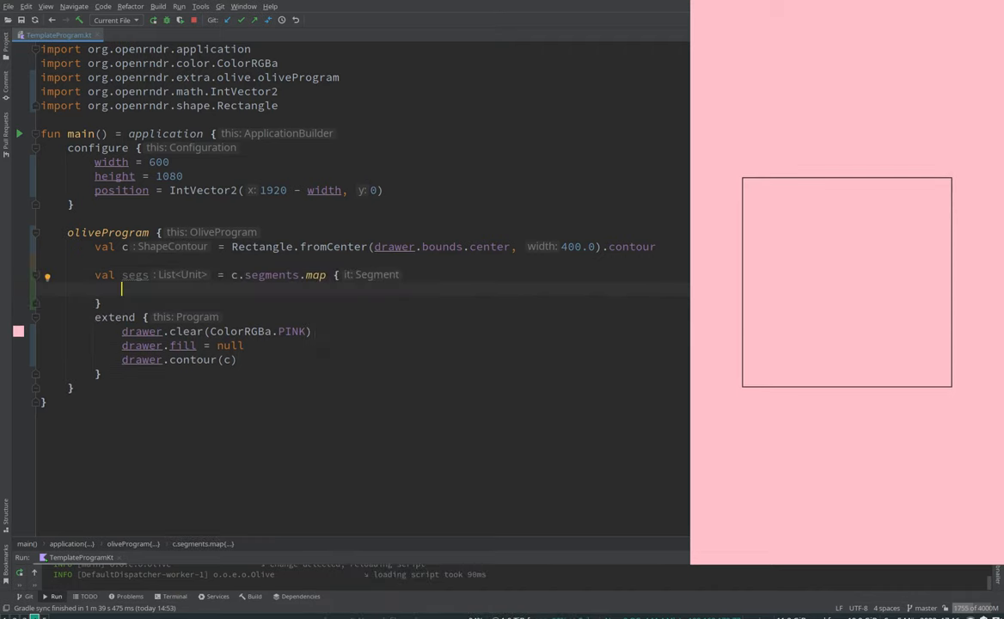
# Rebuild each edge as Segment(it.start, midpoint + offset, it.end) inside the map
pyautogui.write('Segment(it.start,')
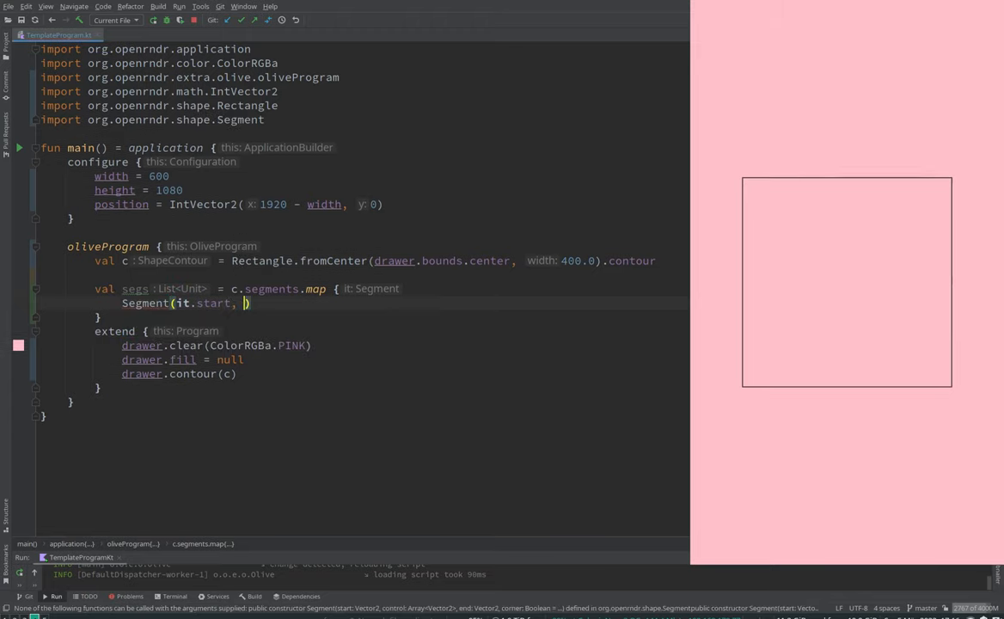
pyautogui.write('it.end, 0.5')
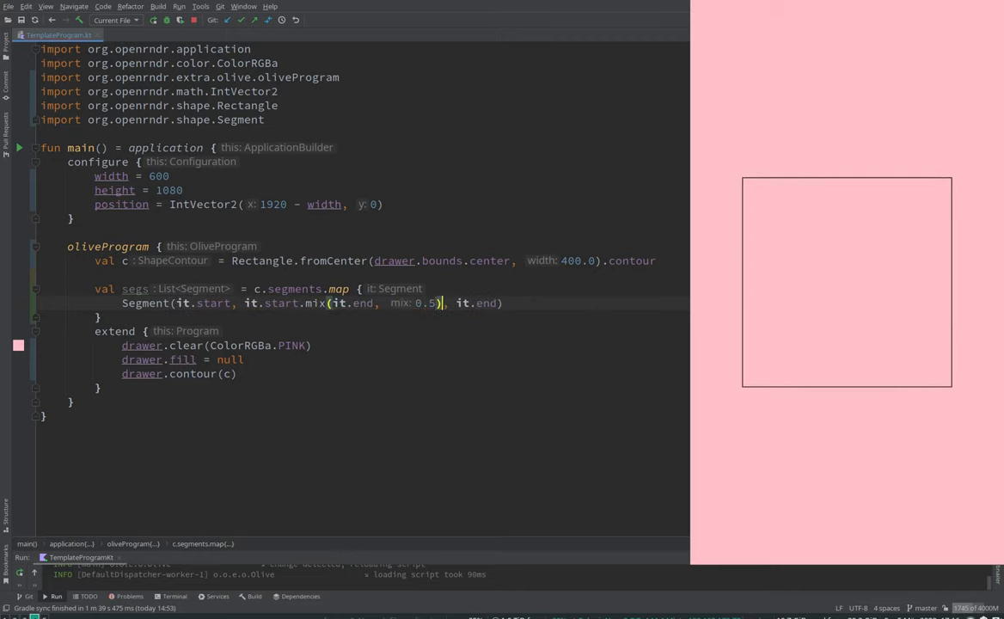
pyautogui.write('+ offset')
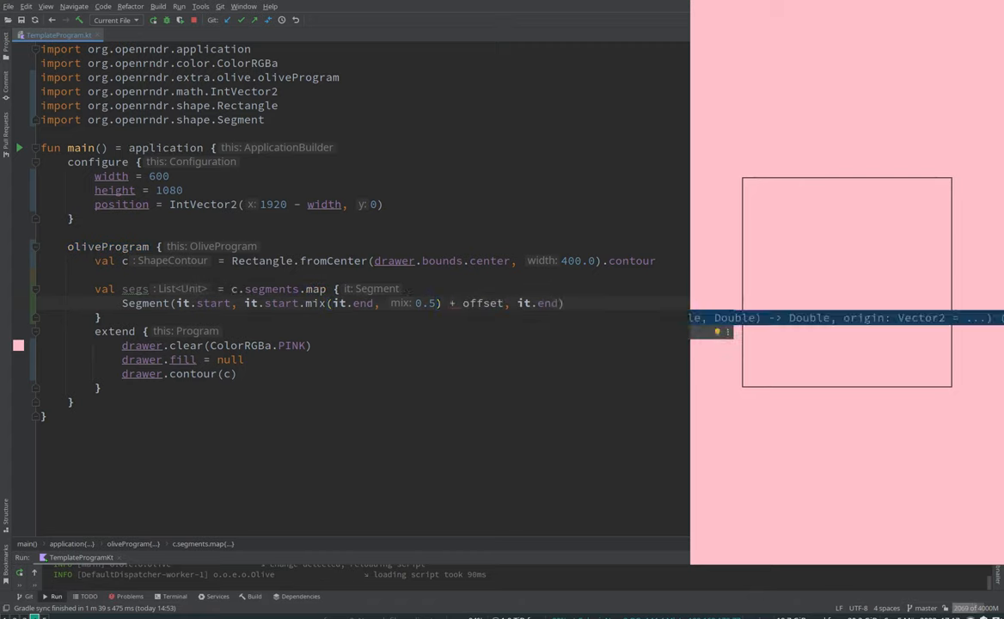
# Define val offset = Vector2.uniform(-20.0, 20.0) for the midpoint push
pyautogui.write('val offset')
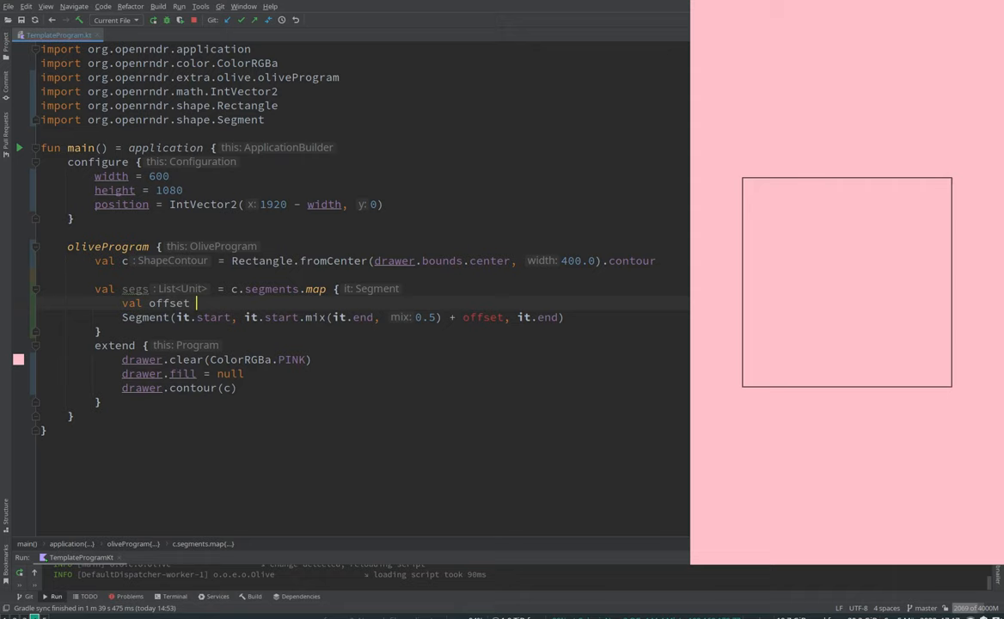
pyautogui.write('= Polar')
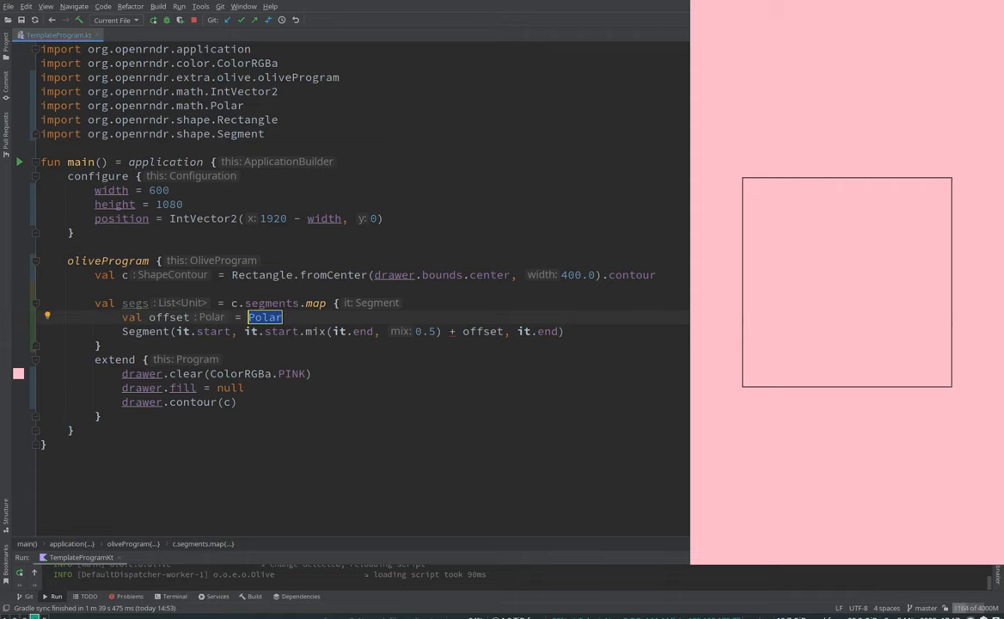
pyautogui.write('Vector2.uniform(')
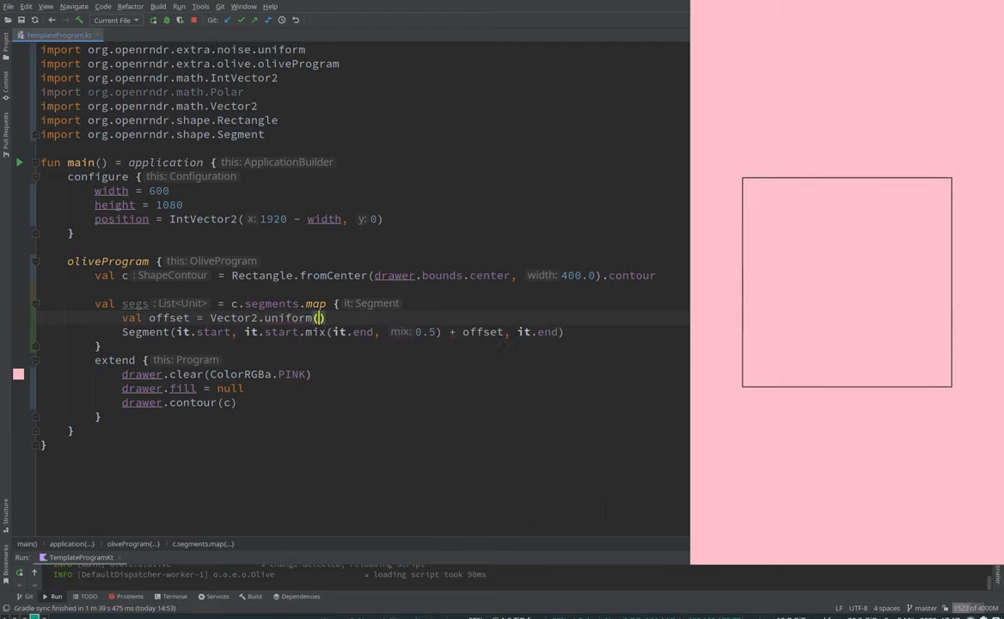
pyautogui.write('-20.*,')
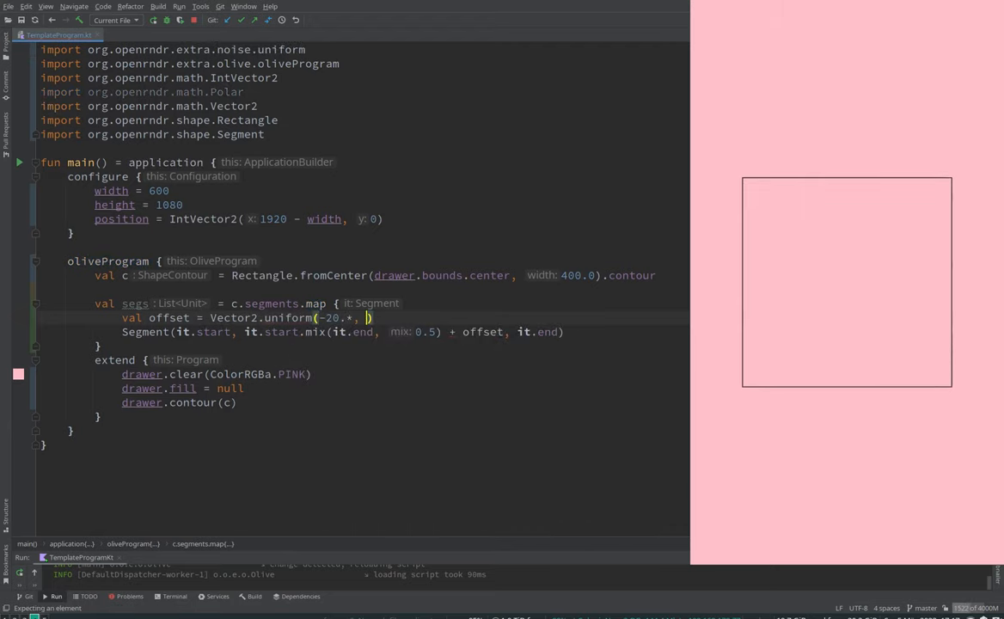
pyautogui.write('20.0')
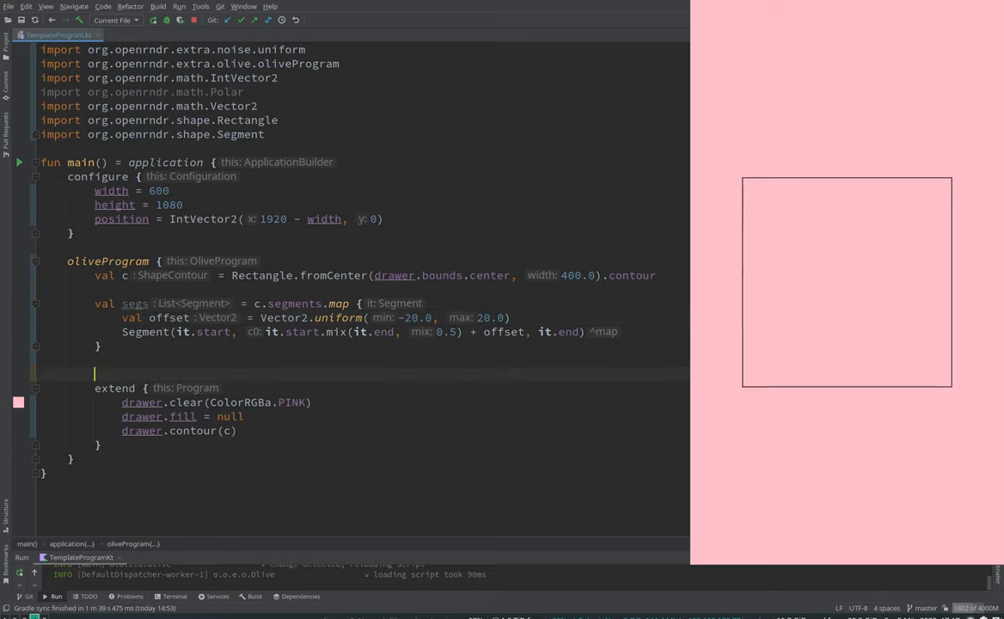
# Declare val c2 = ShapeContour.fromSegments(segs, closed = true) and draw it
pyautogui.write('c2 =')
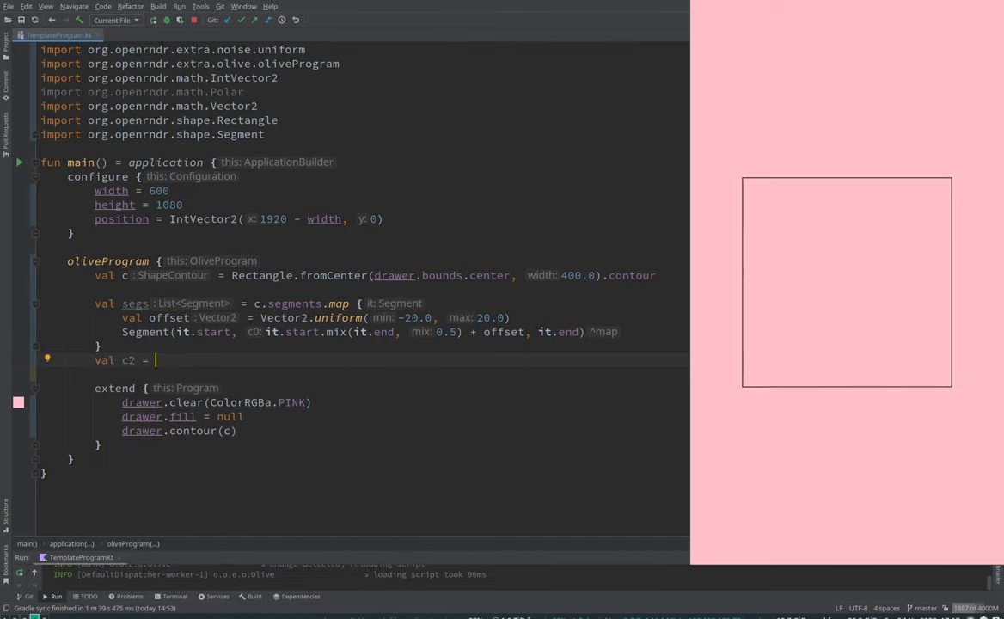
pyautogui.write('ShapeContour.fromSegments(segs')
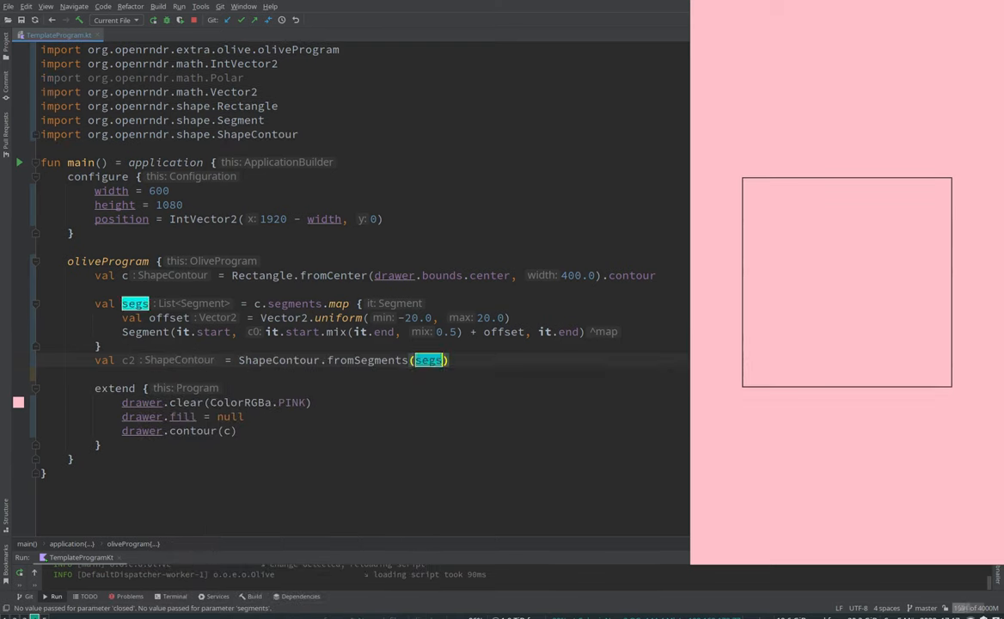
pyautogui.write(', closed: true')
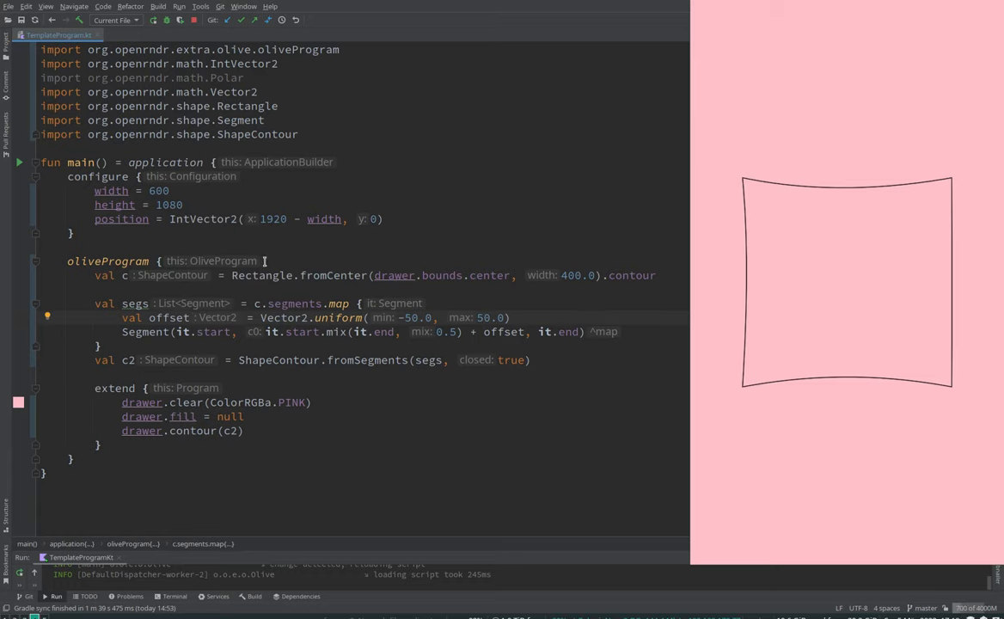
# Replace the Rectangle with Circle(drawer.bounds.center, radius = 400.0).contour
pyautogui.doubleClick(261, 275)
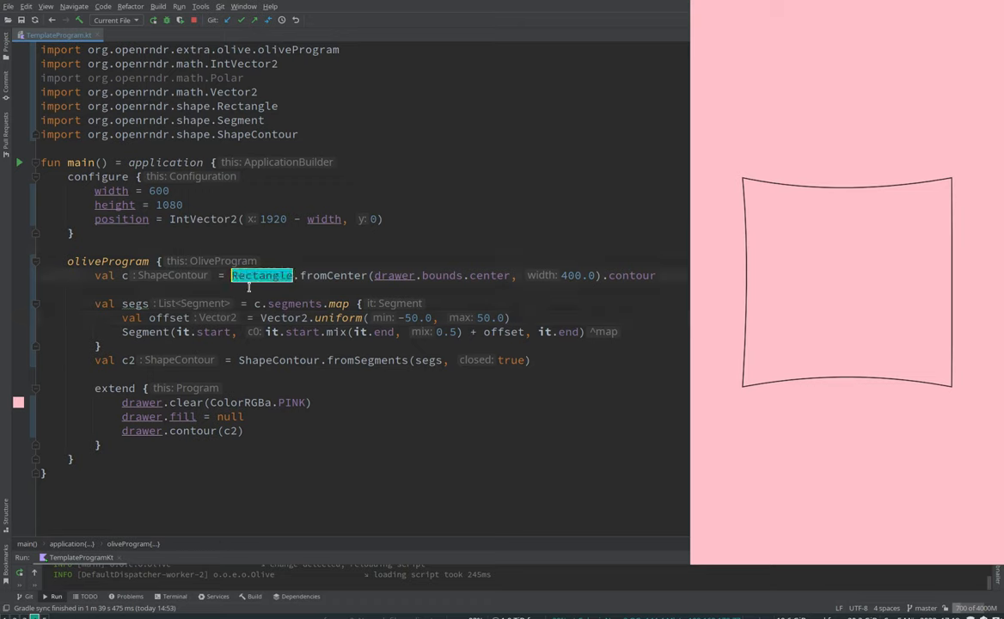
pyautogui.moveTo(295, 303)
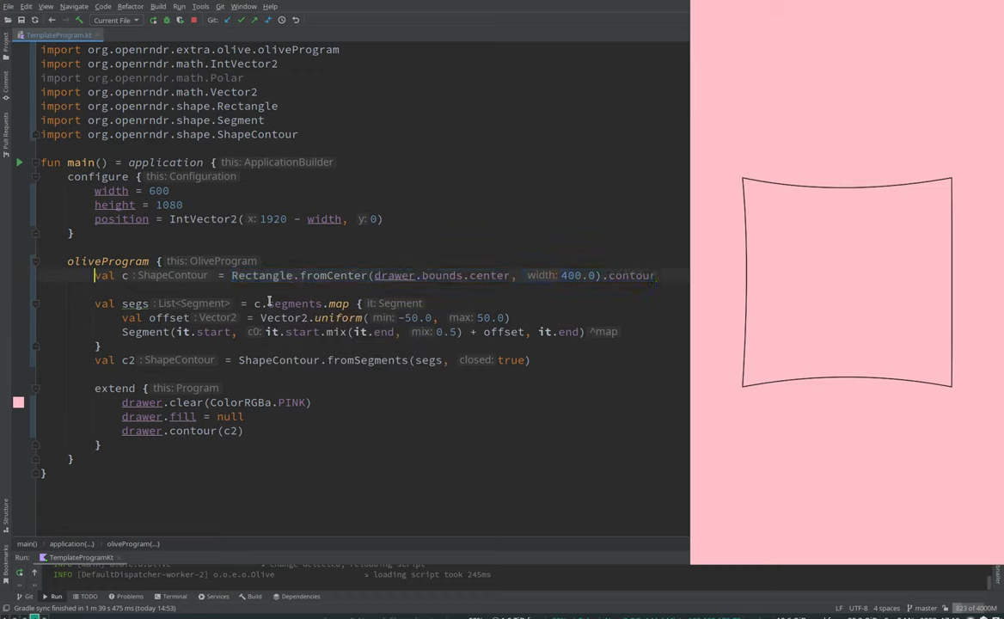
pyautogui.doubleClick(261, 275)
pyautogui.write('Cir')
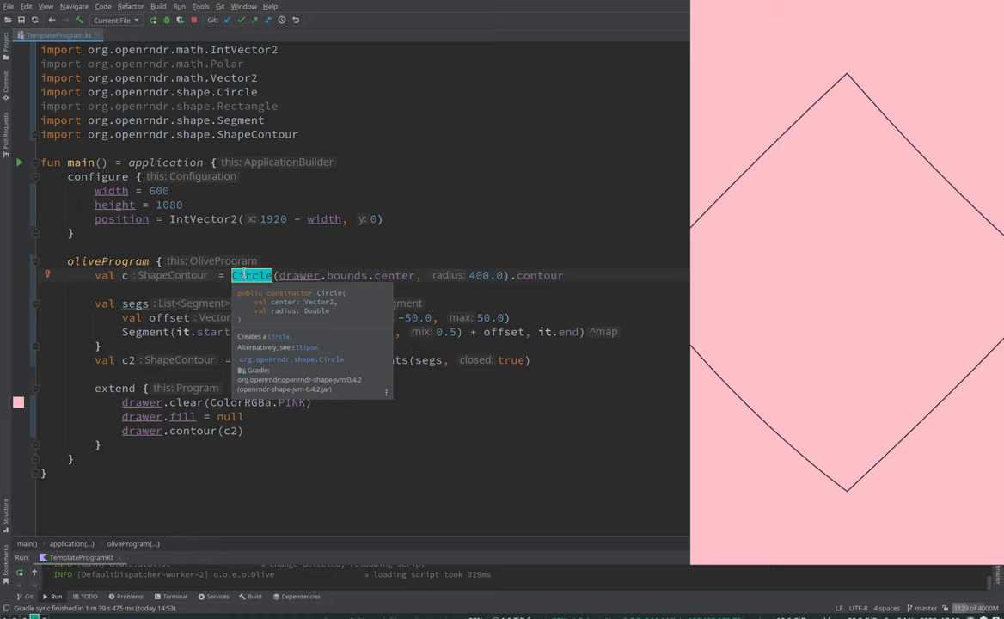
pyautogui.moveTo(382, 271)
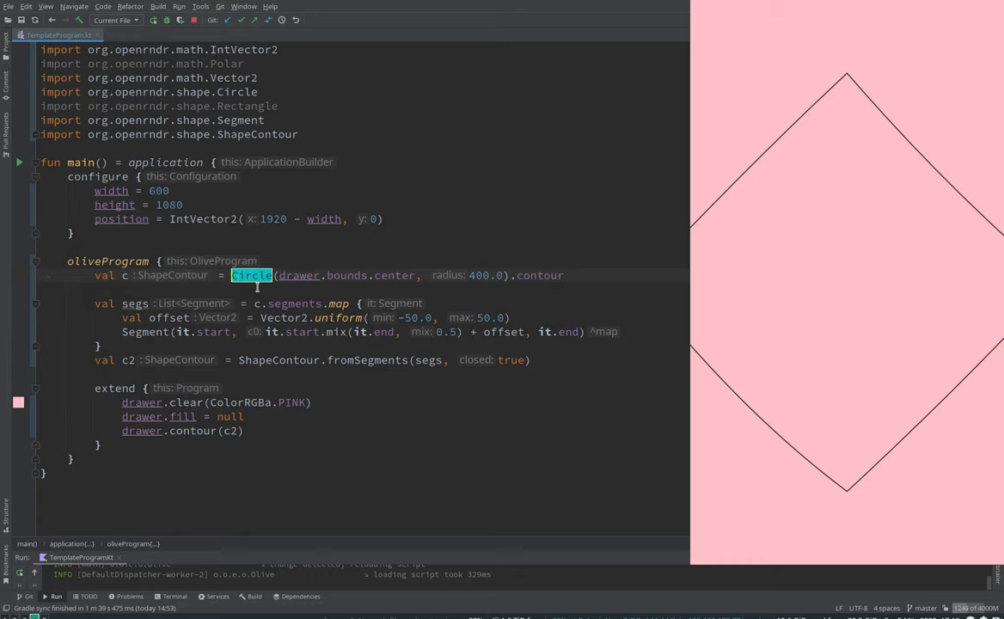
pyautogui.write('Regul')
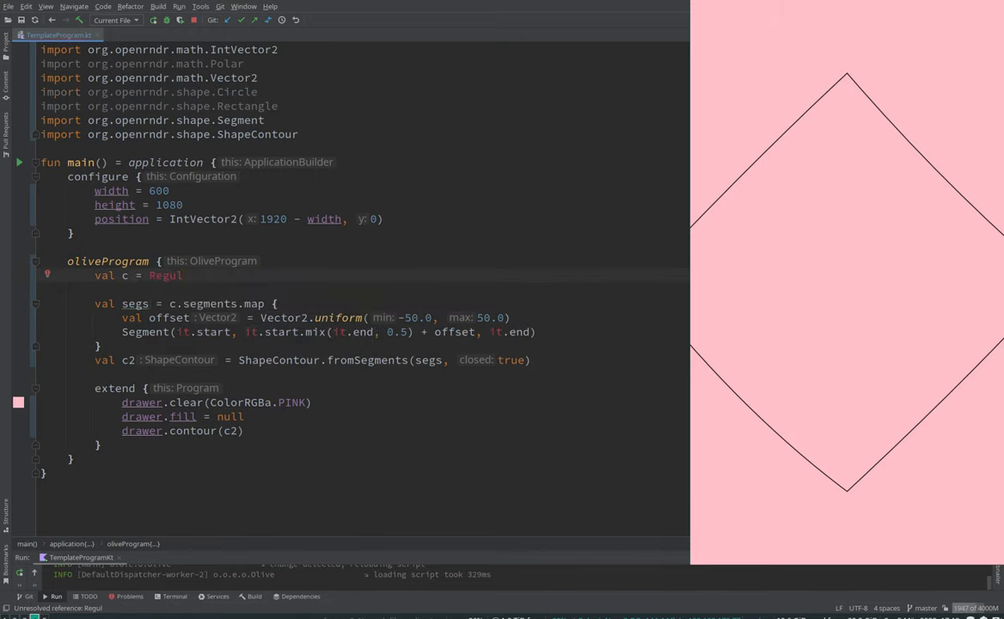
pyautogui.press('BackSpace')
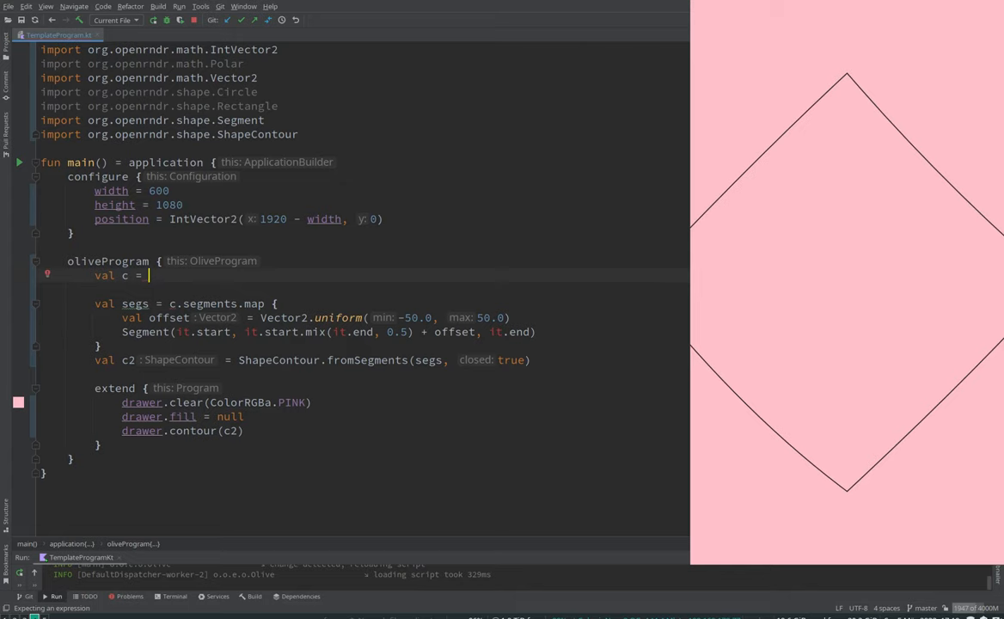
pyautogui.write('Circle(drawer.bounds.center, radius = 400.0).contour')
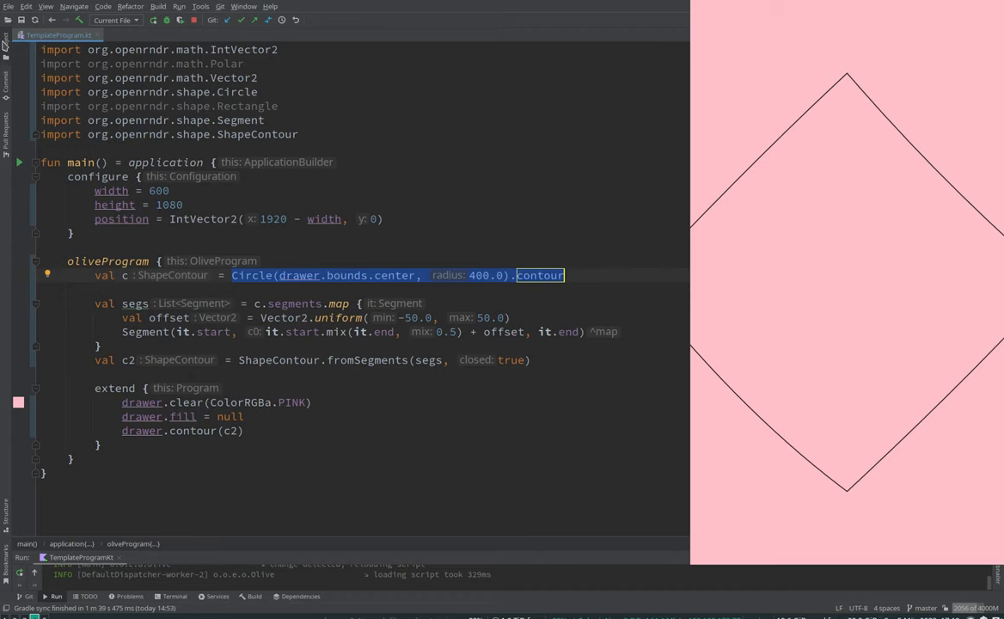
# Open the project's build.gradle.kts file
pyautogui.click(67, 227)
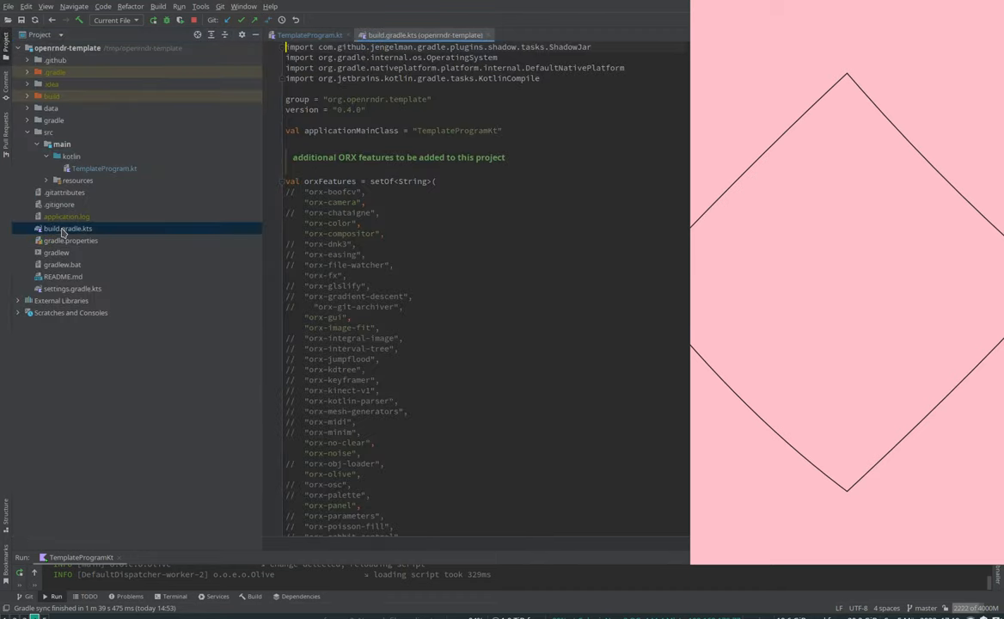
# Look through the build file's orx shapes entries and return to TemplateProgram.kt
pyautogui.scroll(-3)
pyautogui.write('sh')
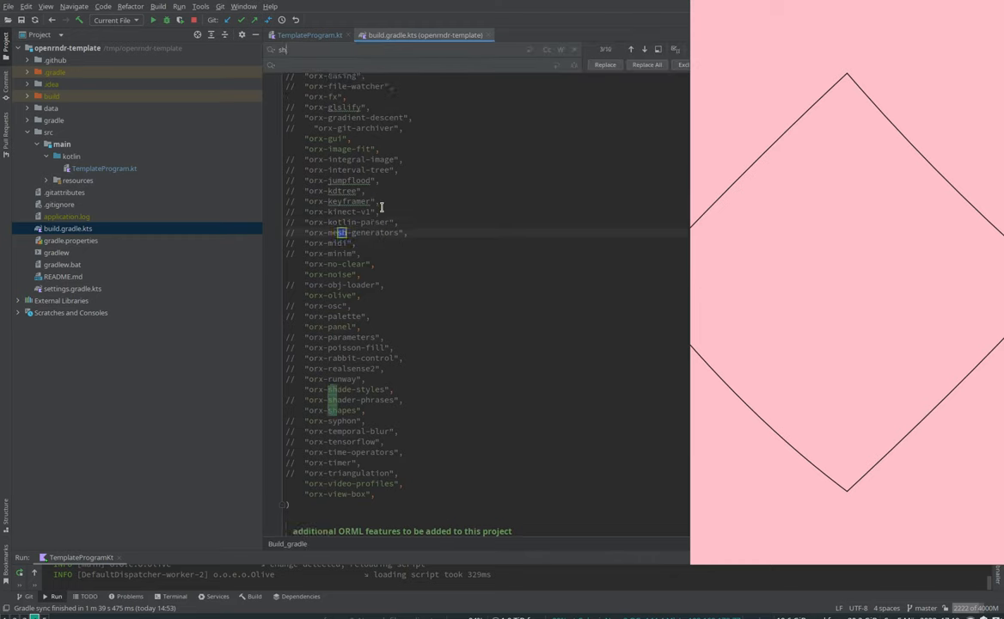
pyautogui.write('a')
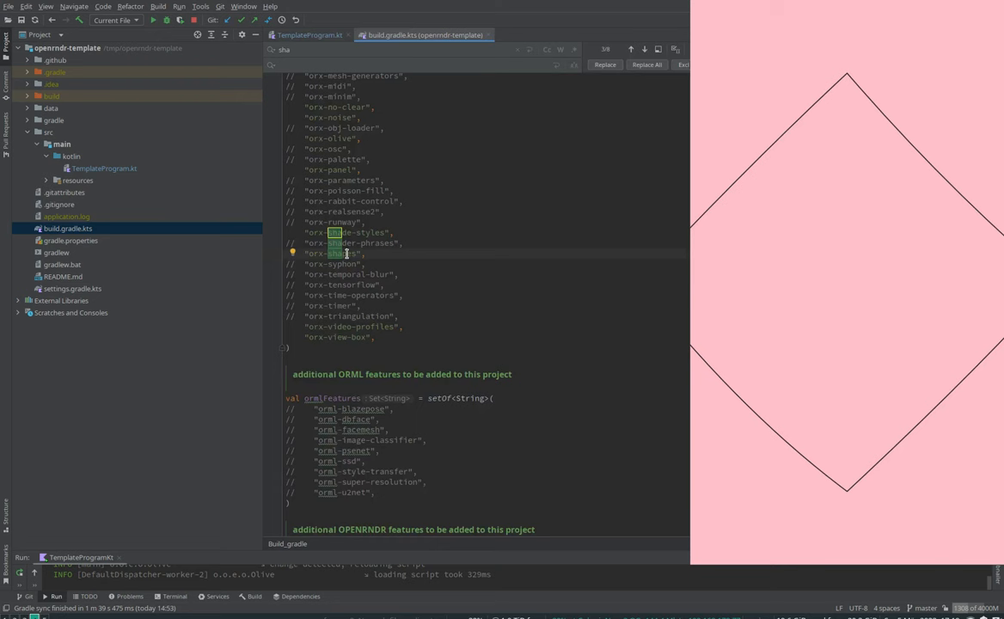
pyautogui.click(309, 34)
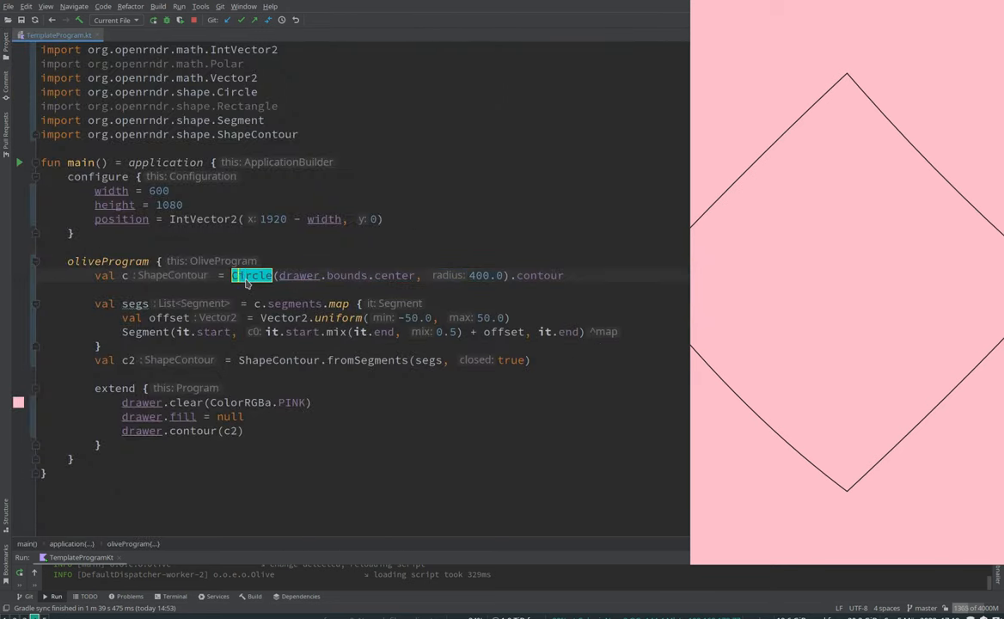
# Replace the circle with regularPolygon(sides = 5, drawer.bounds.center, radius = 300.0)
pyautogui.write('RegularPolygon(')
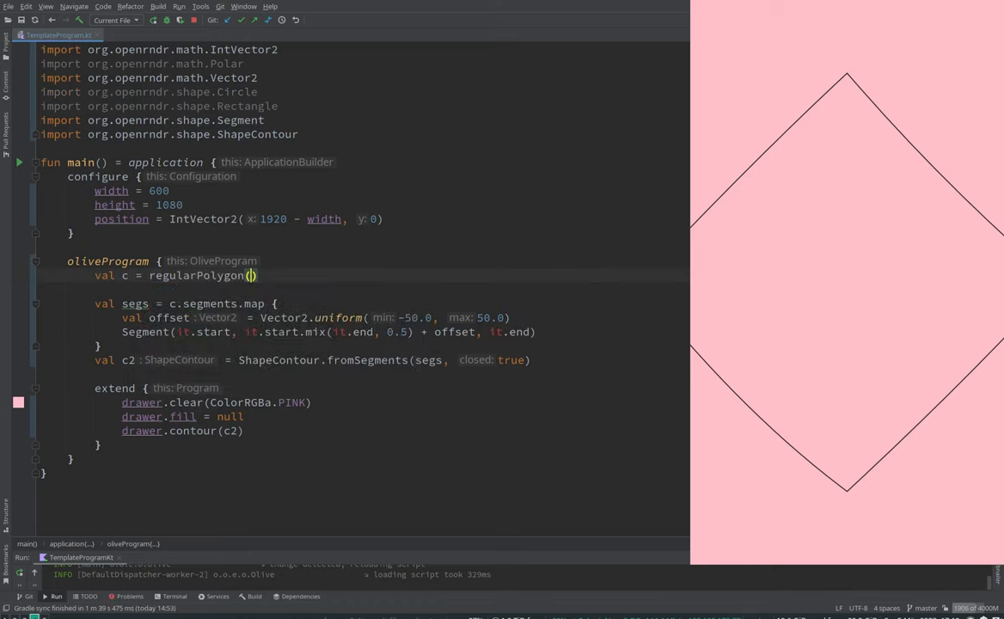
pyautogui.write('sides: 5,')
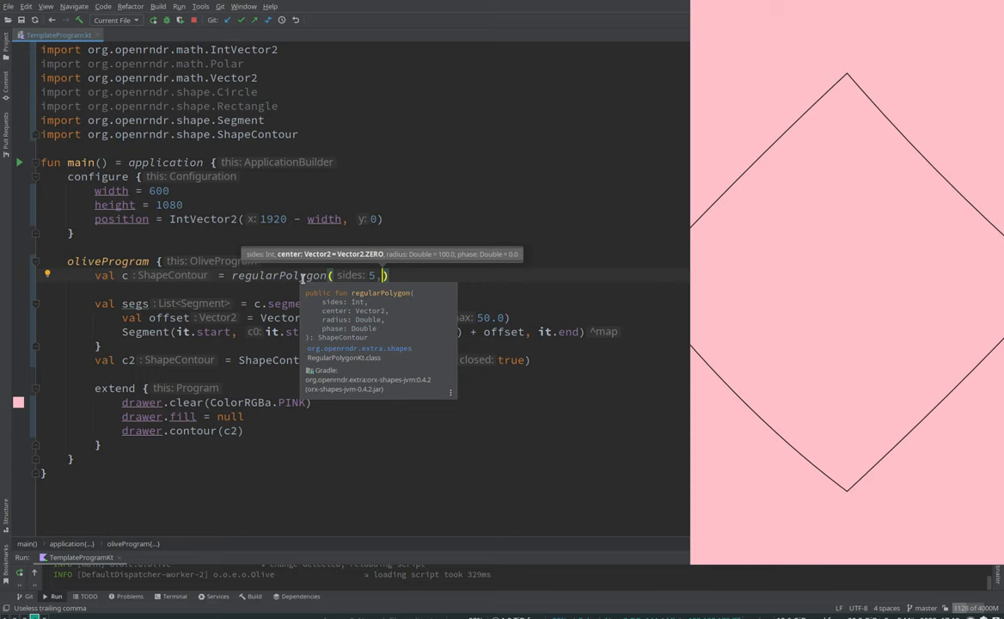
pyautogui.write('db')
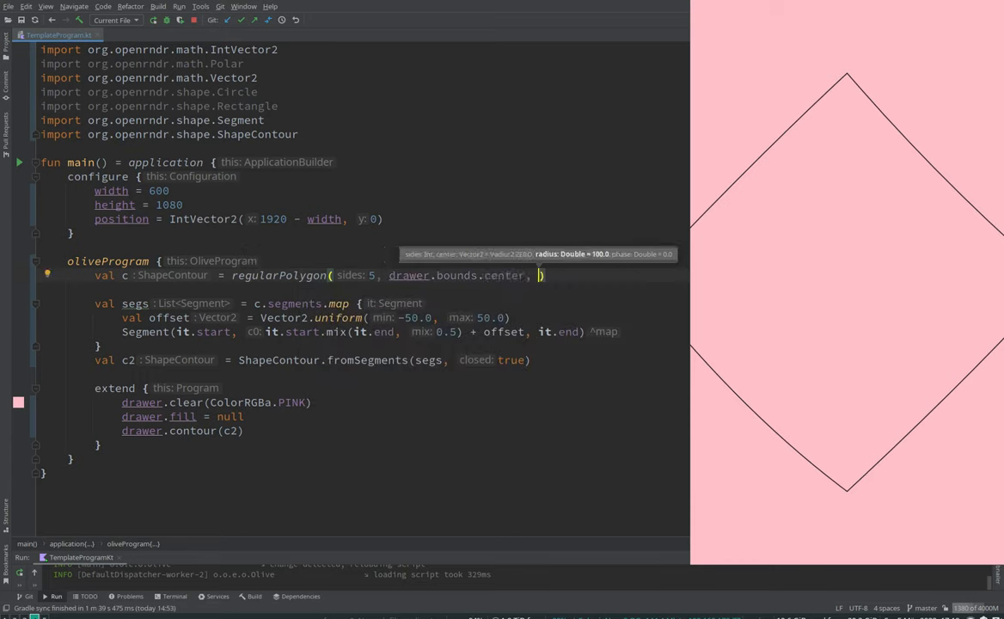
pyautogui.write('radius= 300.0')
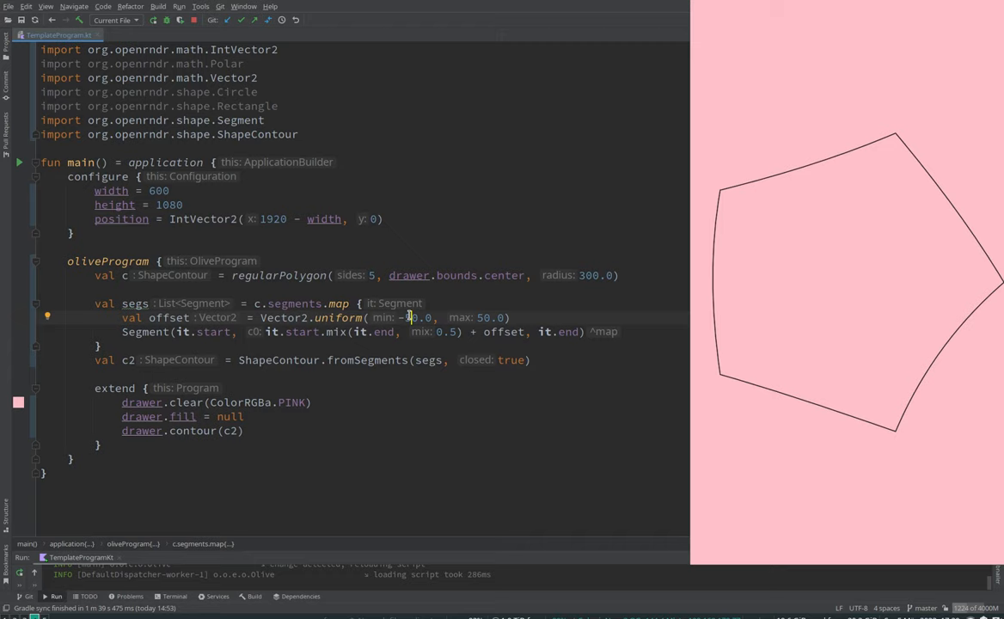
pyautogui.moveTo(278, 275)
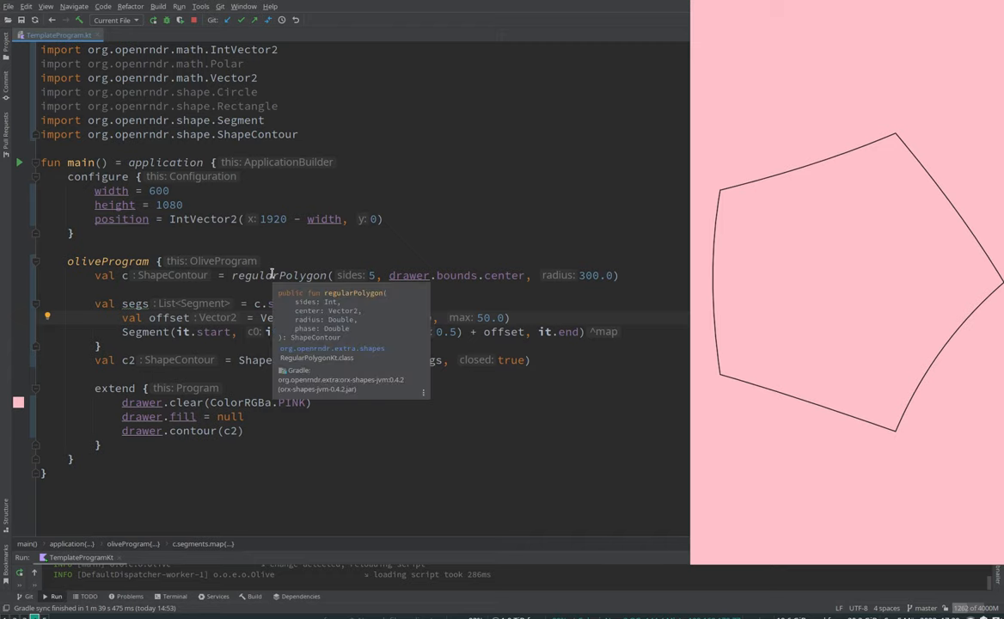
# Change sides to 6 for a hexagon and select the shape variable to rename it
pyautogui.write('6')
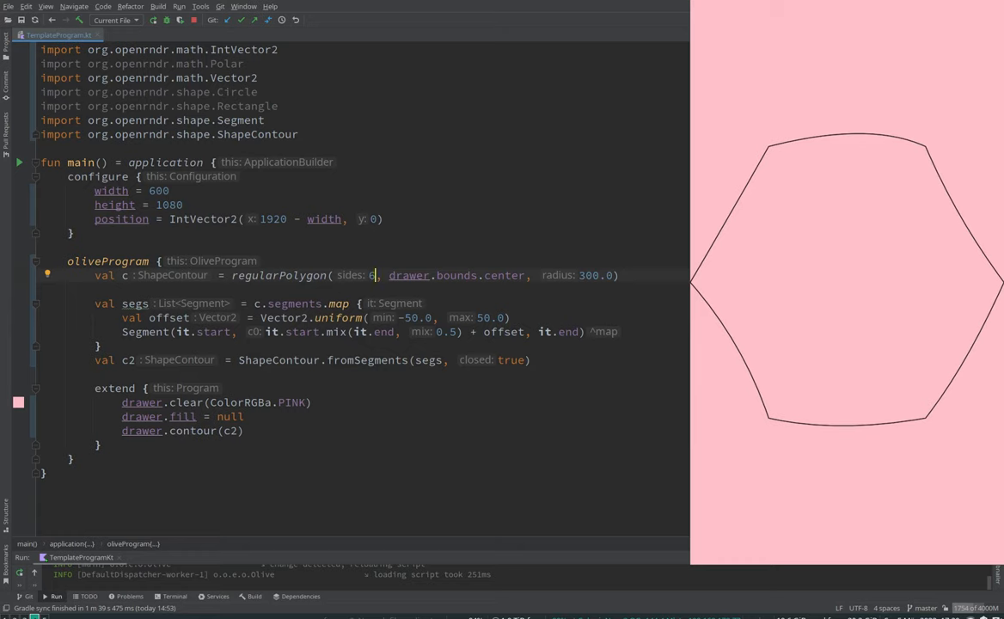
pyautogui.moveTo(218, 275)
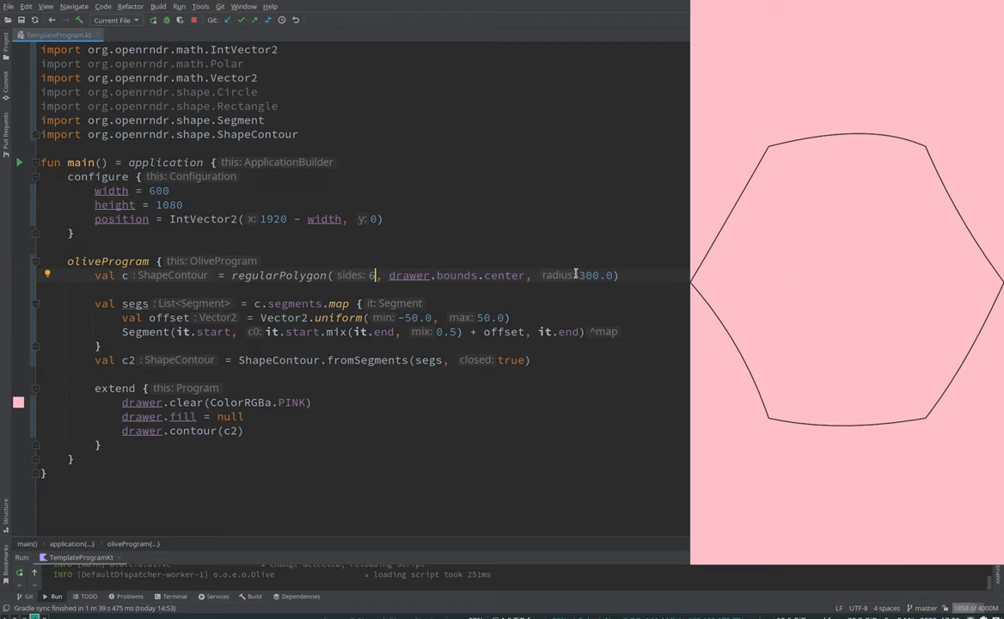
pyautogui.doubleClick(279, 275)
pyautogui.write('ontours')
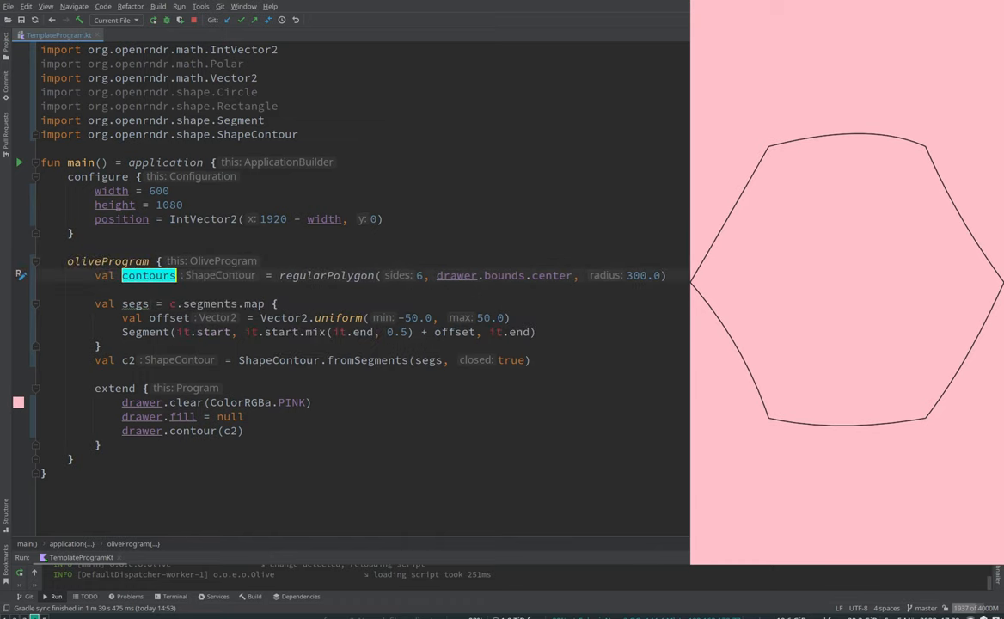
# Rename to cntrs as List(40) { regularPolygon(...) } with radius 200.0 + it * 3
pyautogui.write('cn')
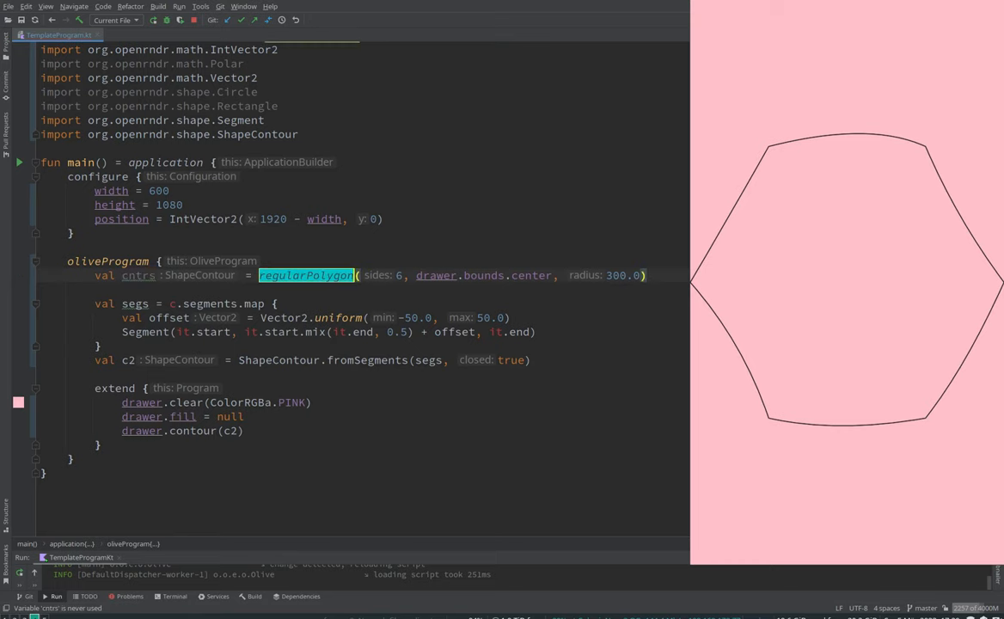
pyautogui.write('List(40) {')
pyautogui.write('2')
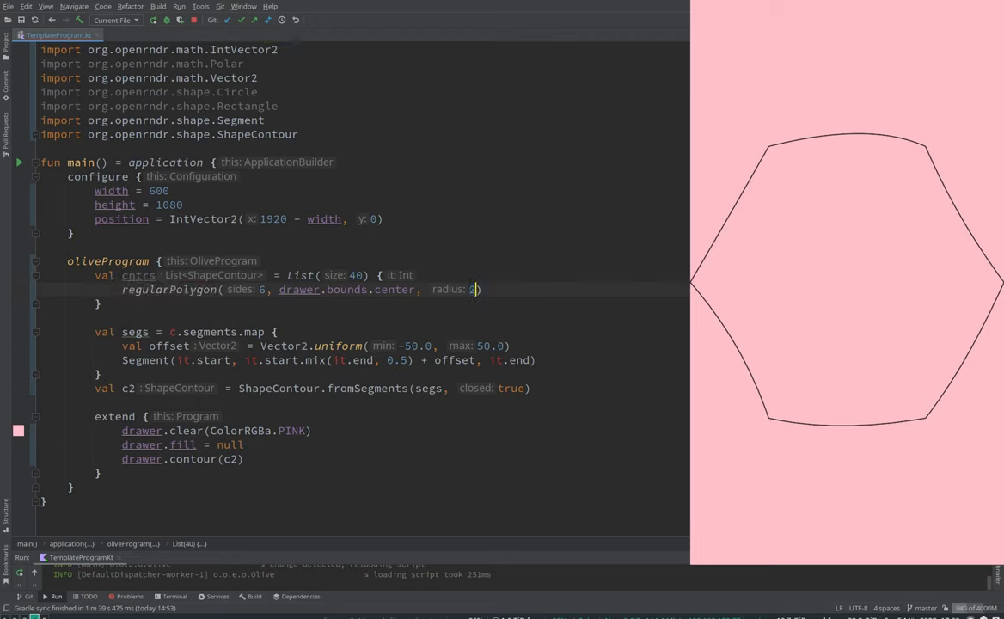
pyautogui.write('00.0 +')
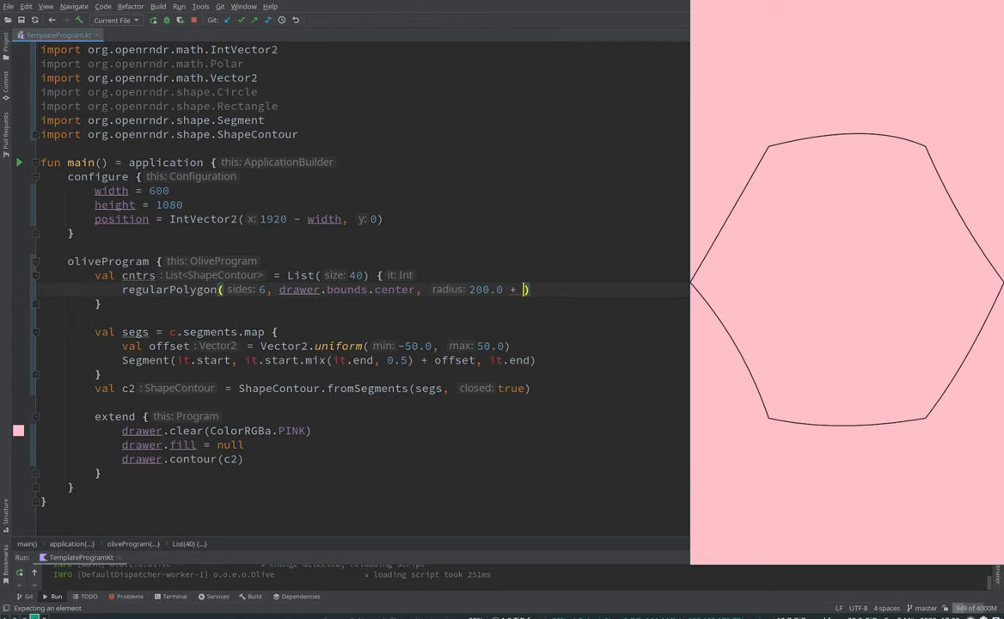
pyautogui.write('it *')
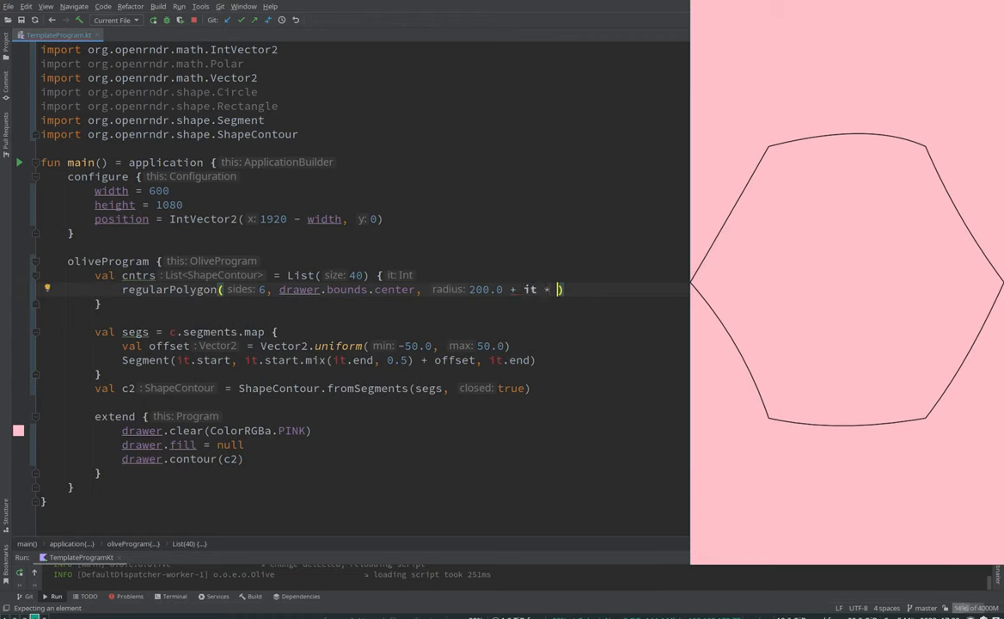
pyautogui.write('3')
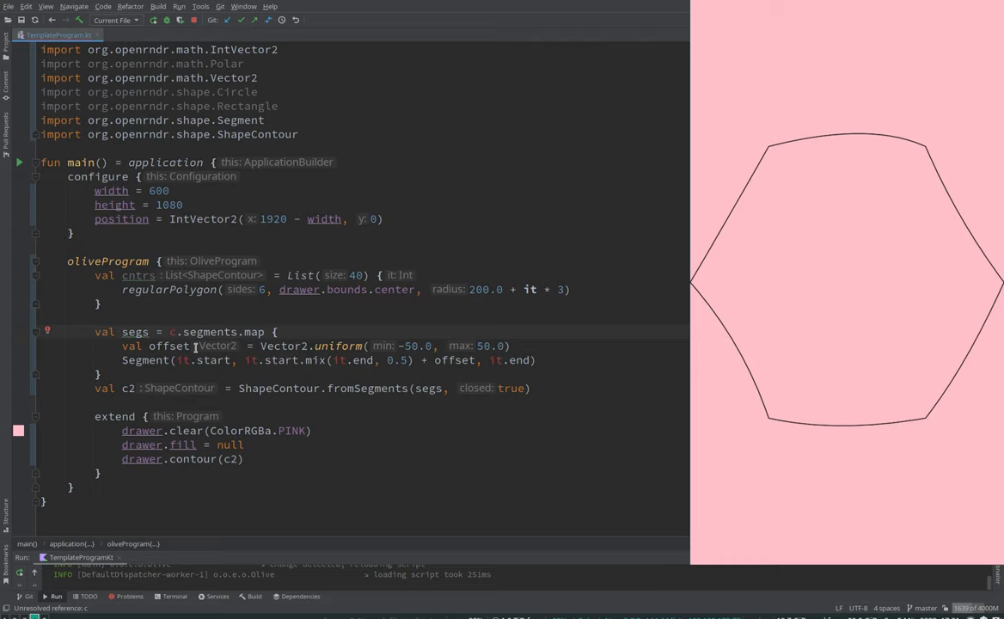
# Map every hexagon in cntrs through the segment bending into a world list and draw drawer.contours(world)
pyautogui.write('ntrs.map {')
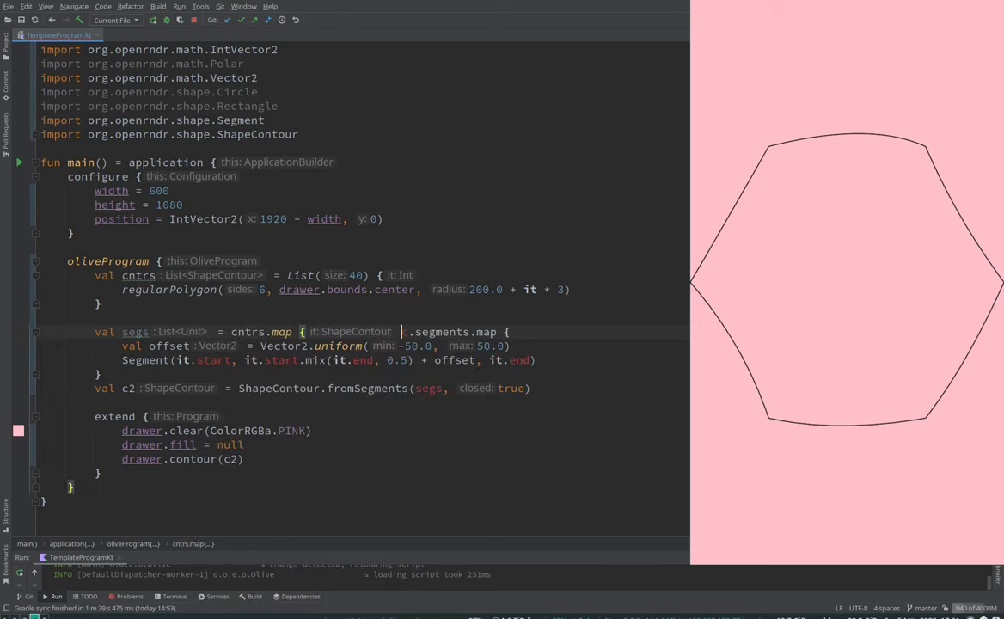
pyautogui.write('c')
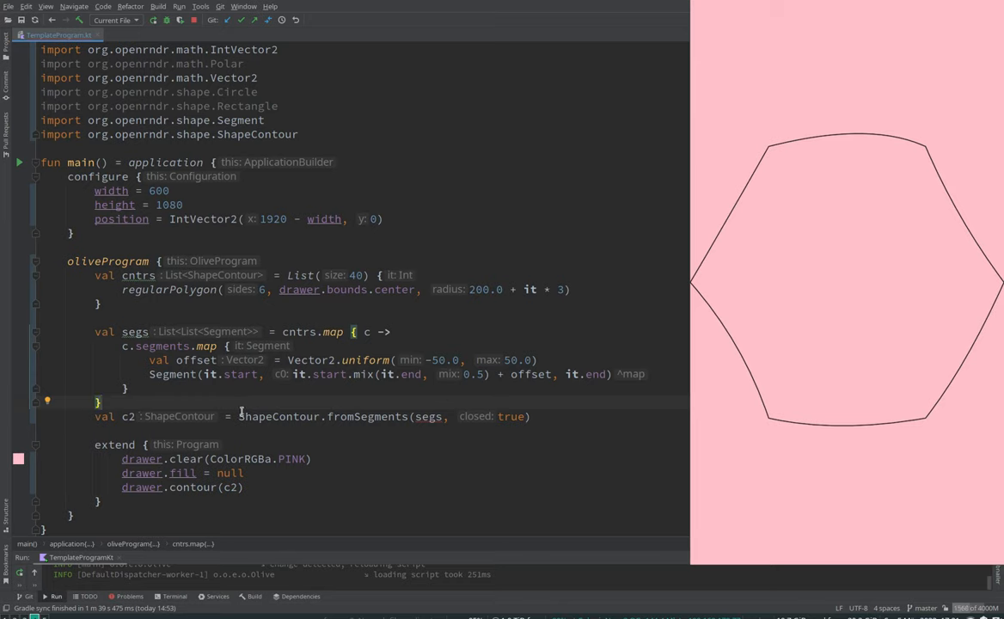
pyautogui.doubleClick(128, 416)
pyautogui.write('val inner = ')
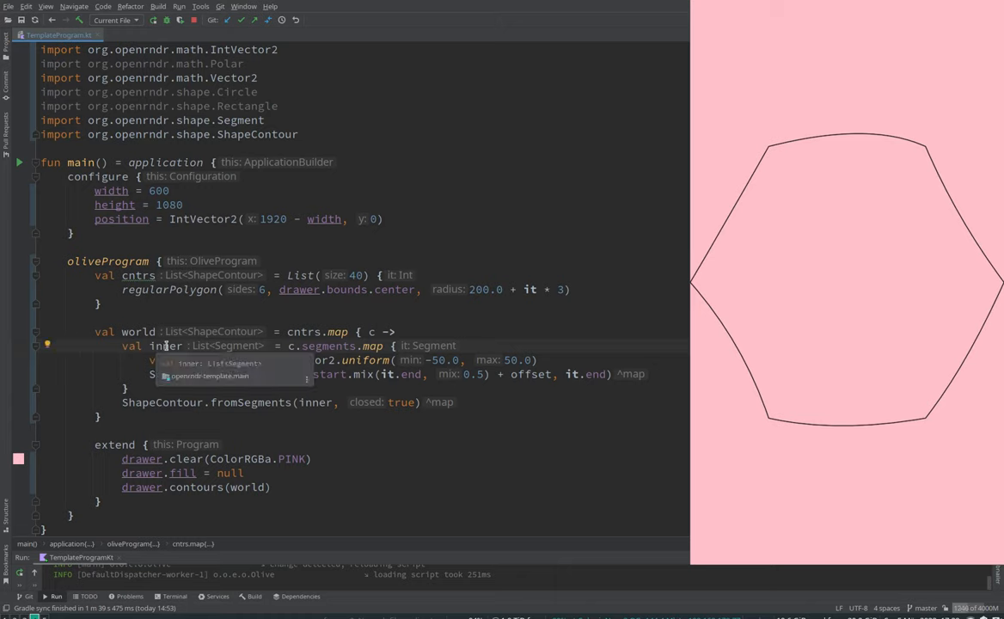
pyautogui.click(165, 345)
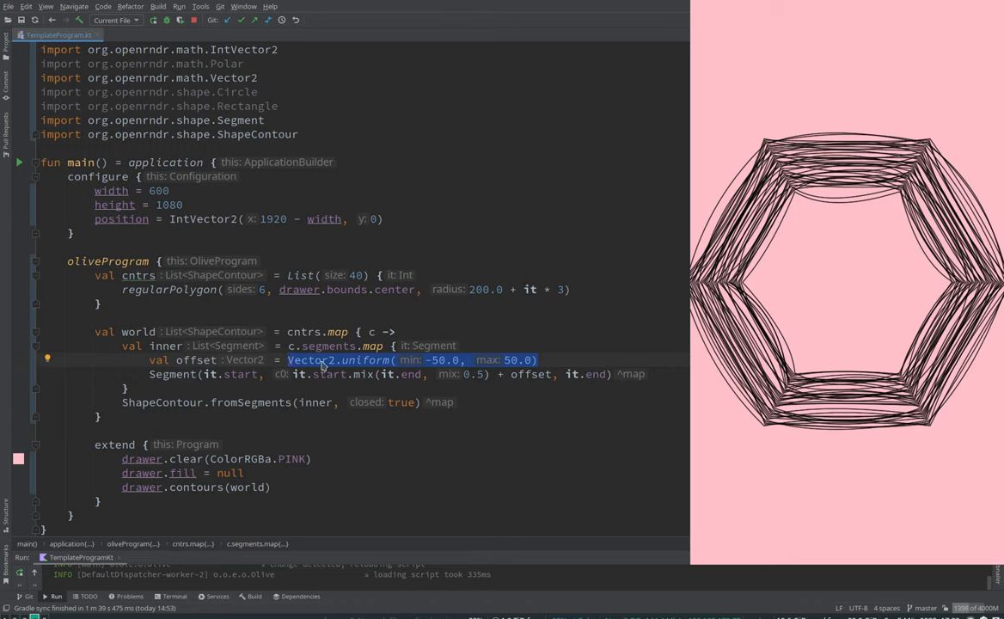
# Place the caret on the random offset call inside the world mapping to edit it
pyautogui.click(301, 360)
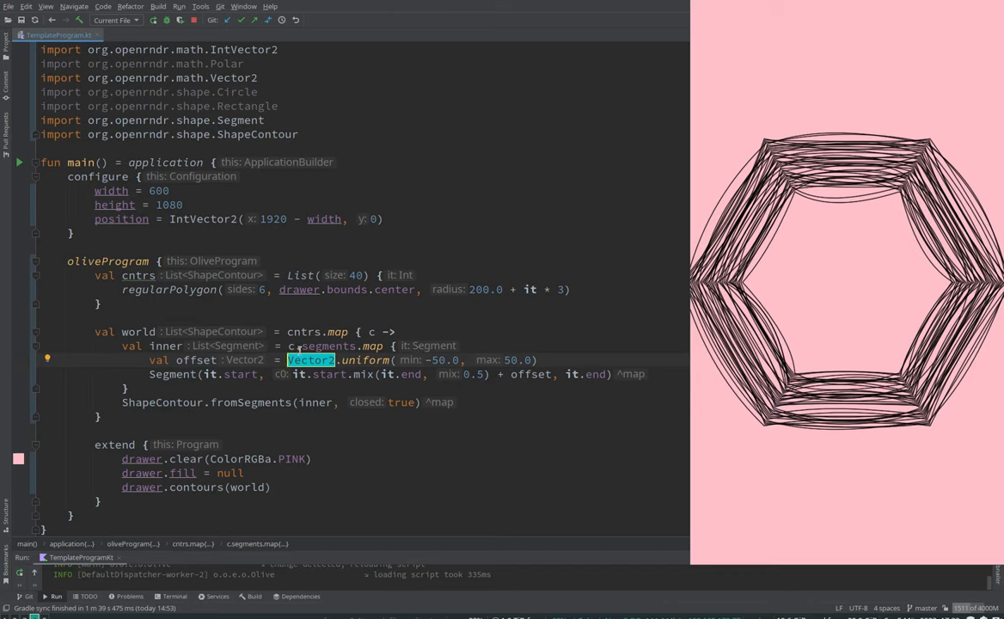
# Replace the random offset with it.normal(0.5) * simplex(0, p.x * 0.01, p.y * 0.01)
pyautogui.moveTo(287, 359); pyautogui.dragTo(538, 359)
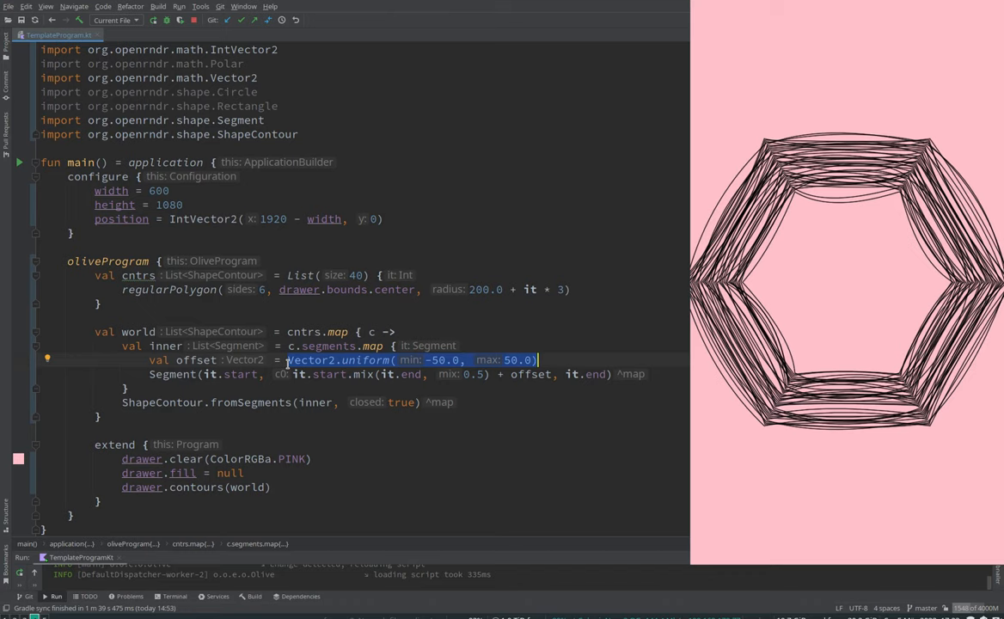
pyautogui.write('it.d')
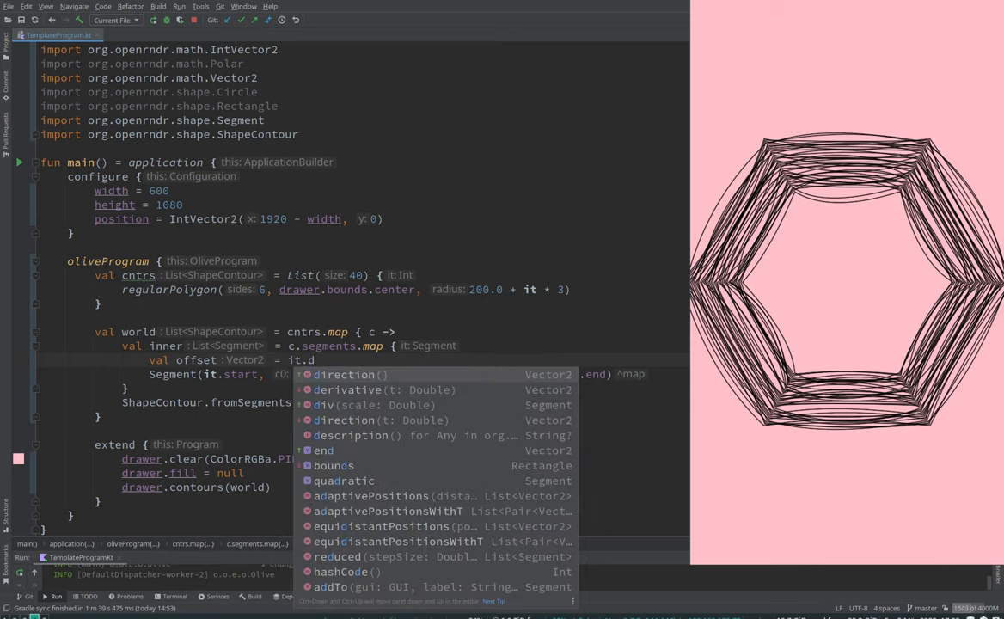
pyautogui.write('no')
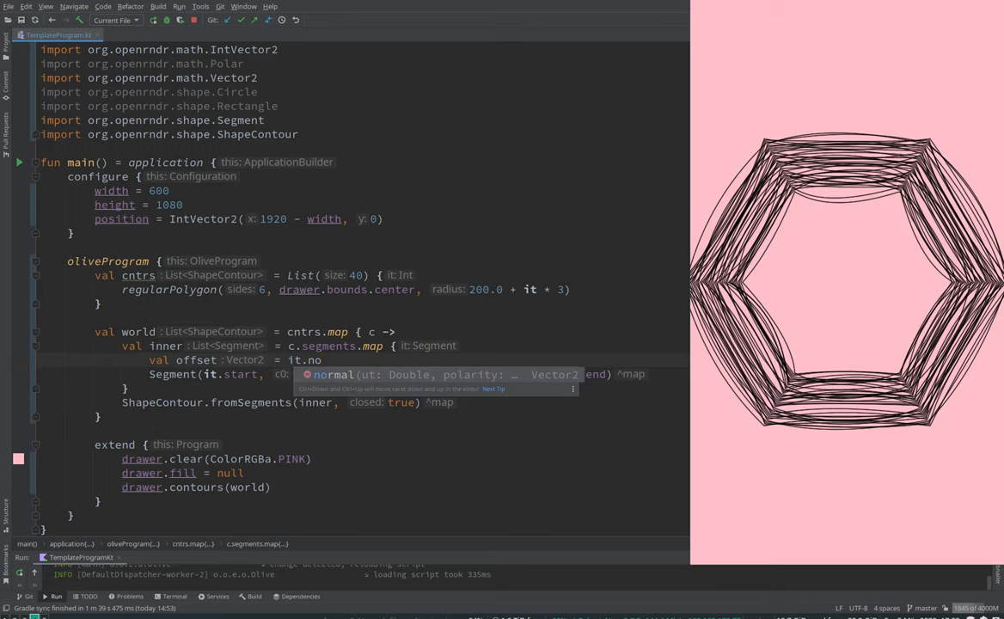
pyautogui.write('0.5) + sim')
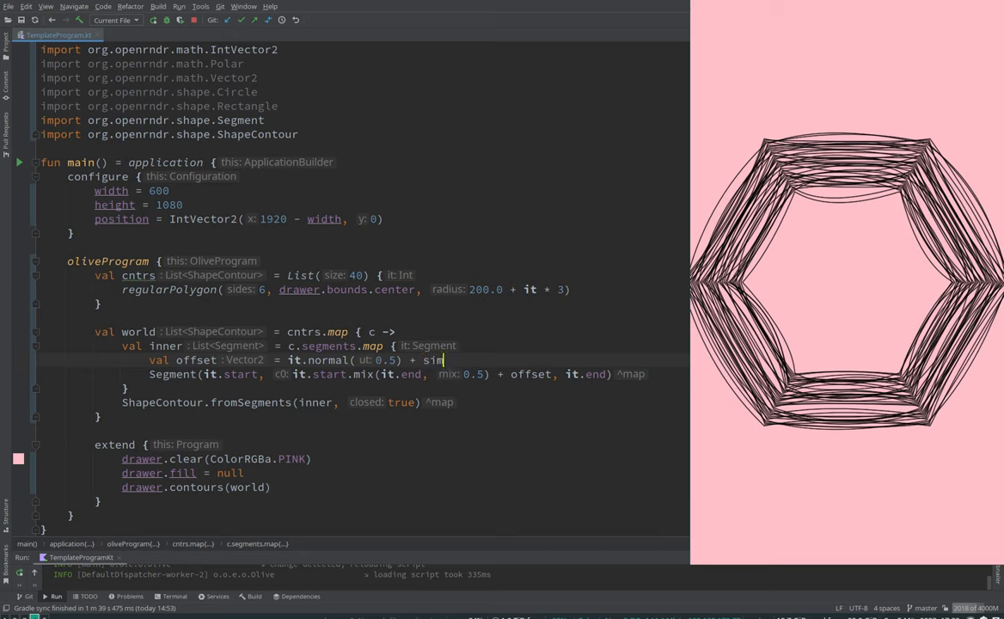
pyautogui.write('lex(')
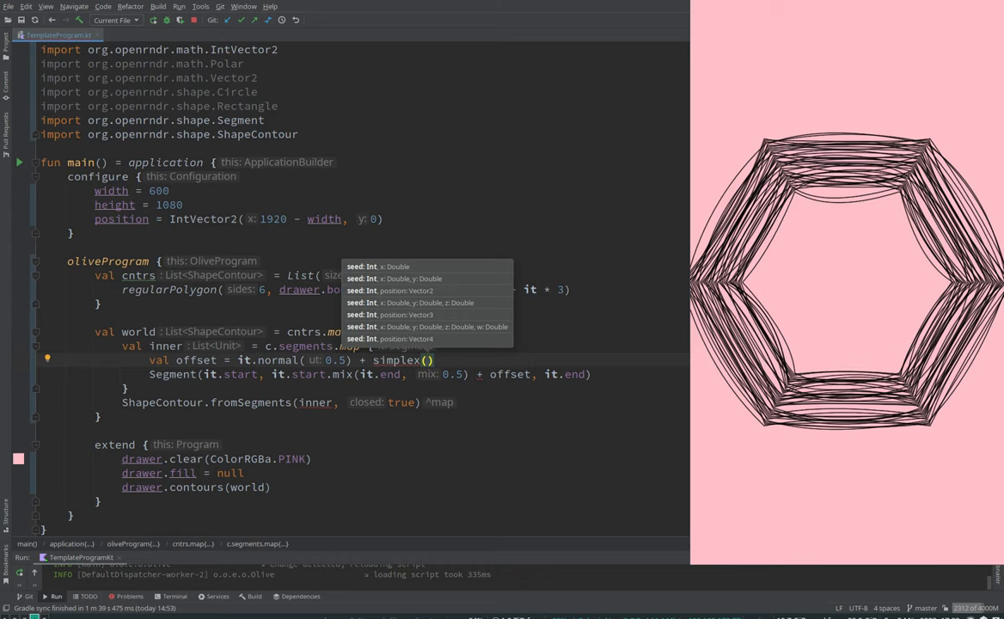
pyautogui.write('seed: 0,')
pyautogui.write('val p = it.position(0.5')
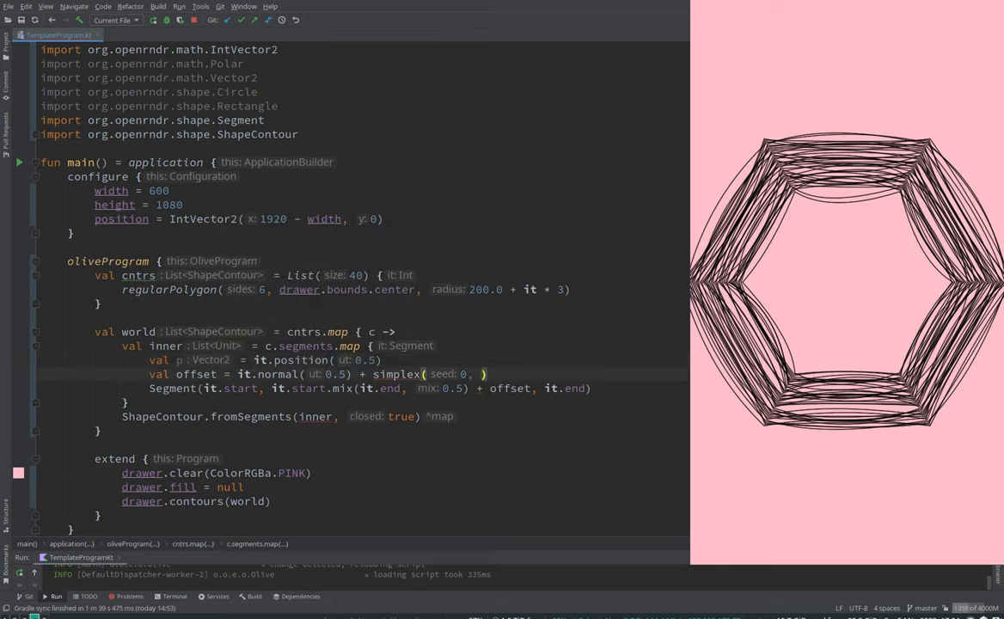
pyautogui.write('p.x, p.y')
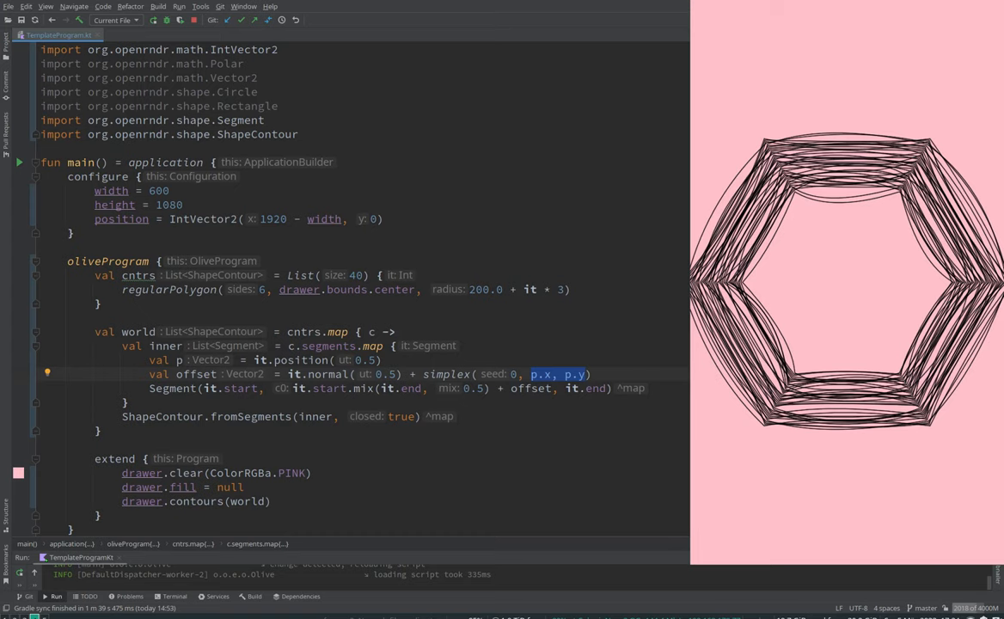
pyautogui.write('*')
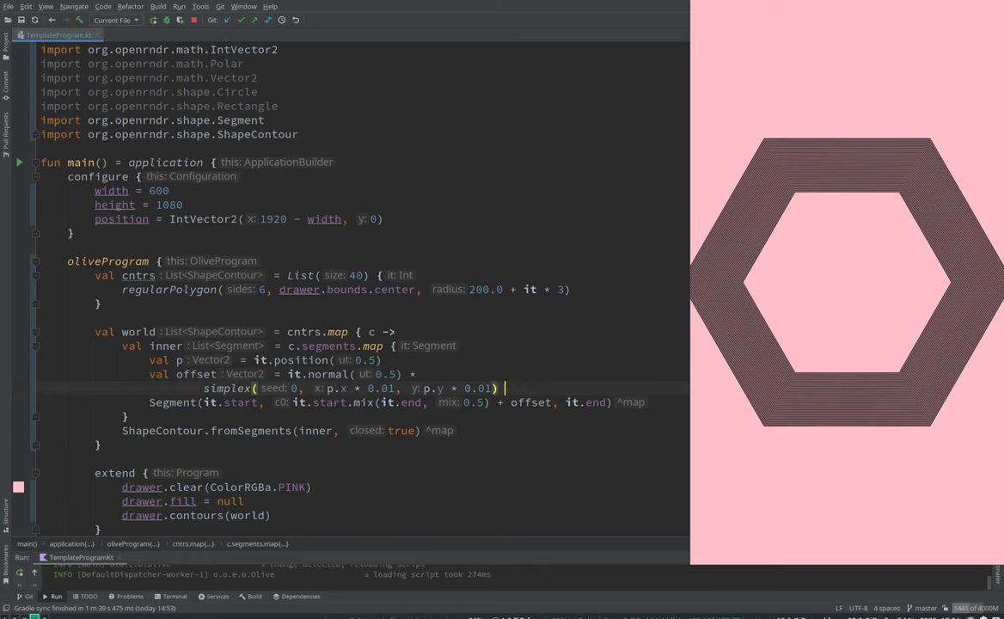
# Scale the noise offset by a constant factor so the hexagon bending becomes visibly stronger
pyautogui.write('* 10.0')
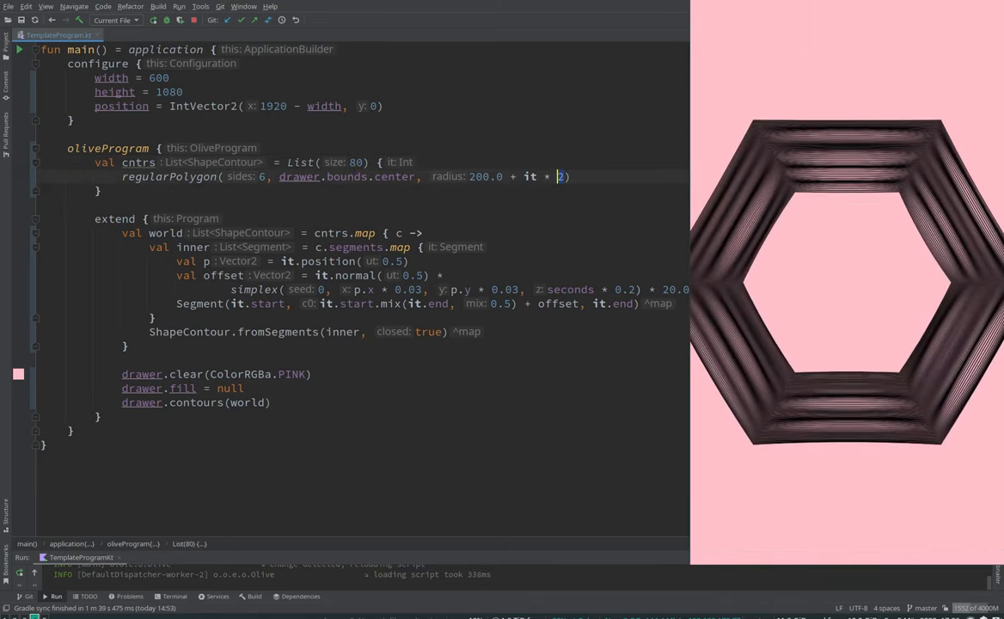
# Rebuild cntrs inside extend with radius 200.0 + it * 3 and pass a rotOff rotation to regularPolygon
pyautogui.write('3')
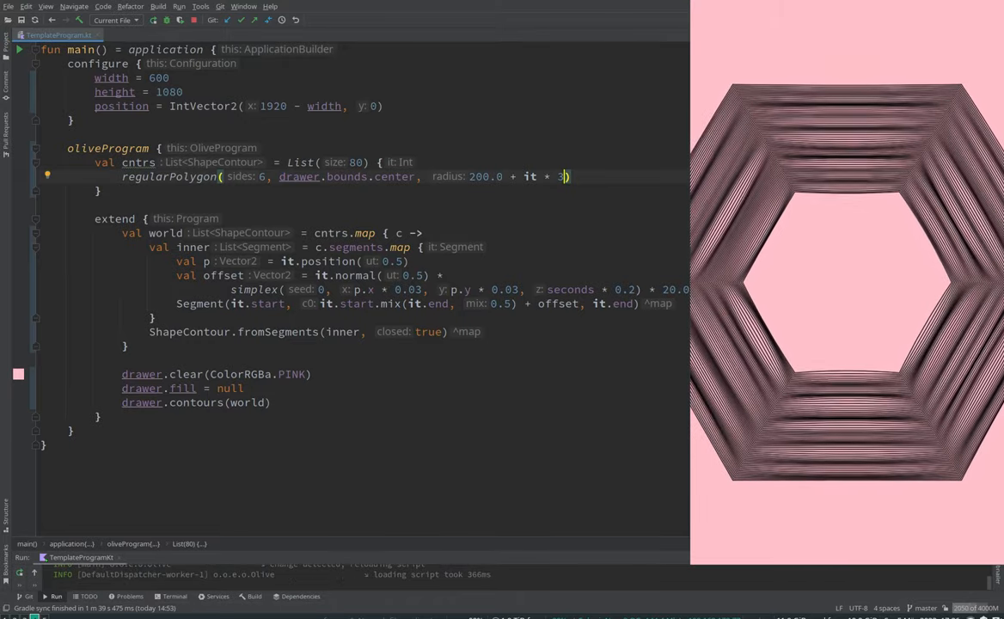
pyautogui.click(138, 162)
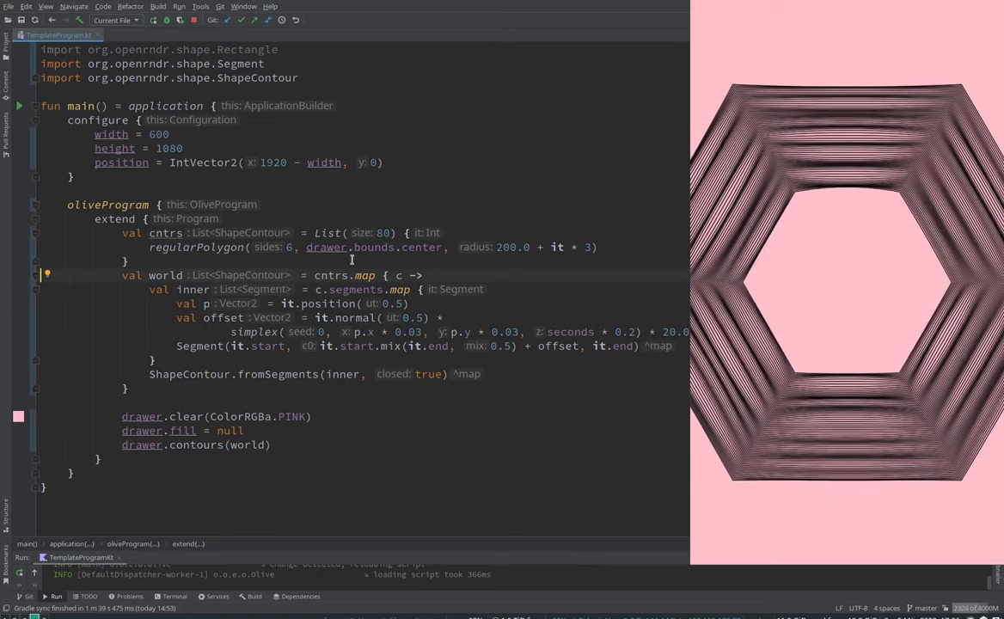
pyautogui.doubleClick(196, 247)
pyautogui.write(', seconds')
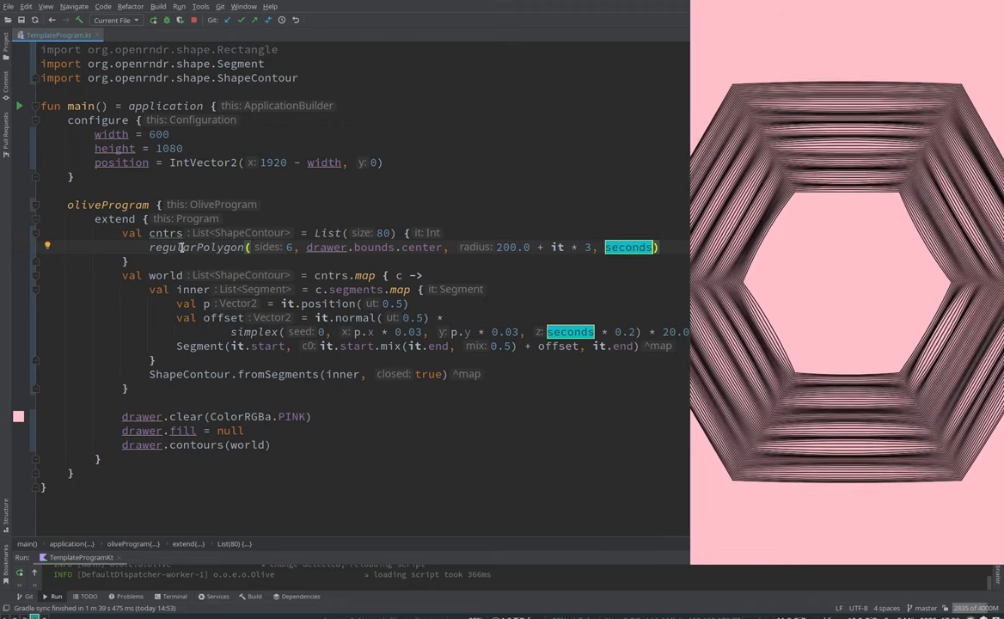
pyautogui.doubleClick(203, 247)
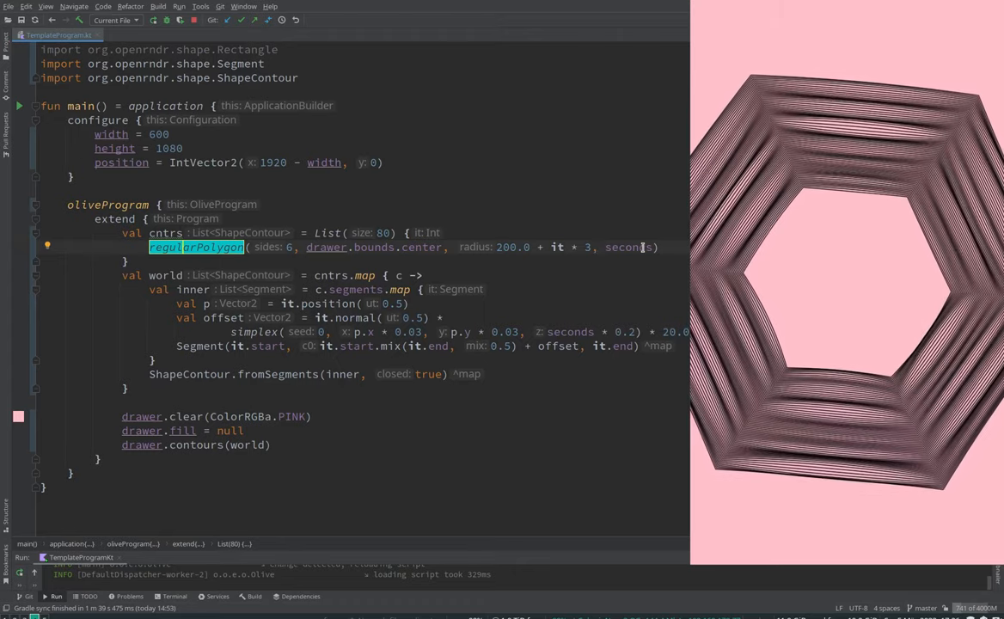
pyautogui.moveTo(622, 248)
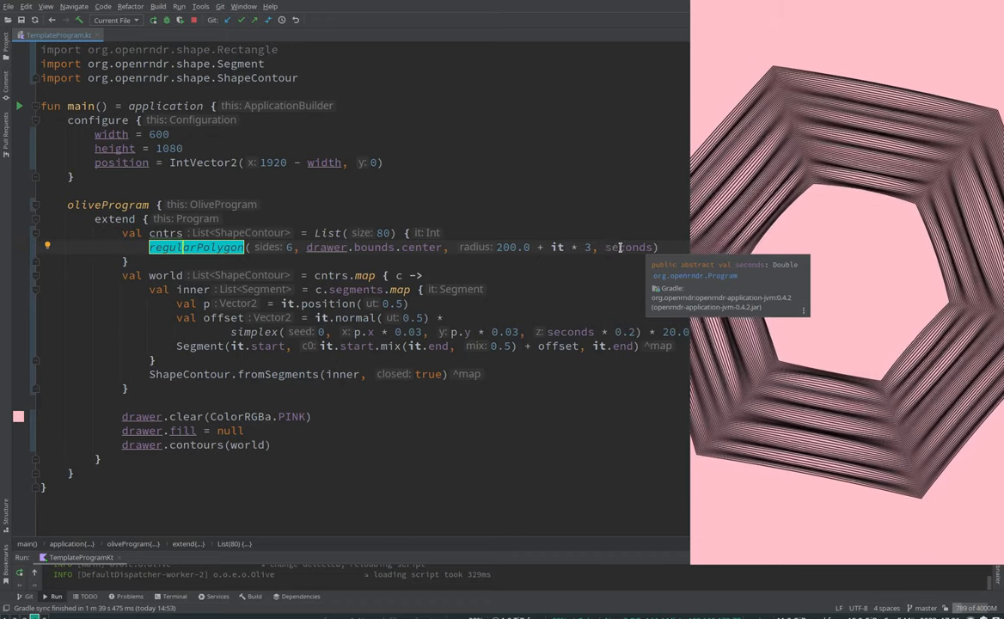
pyautogui.doubleClick(627, 248)
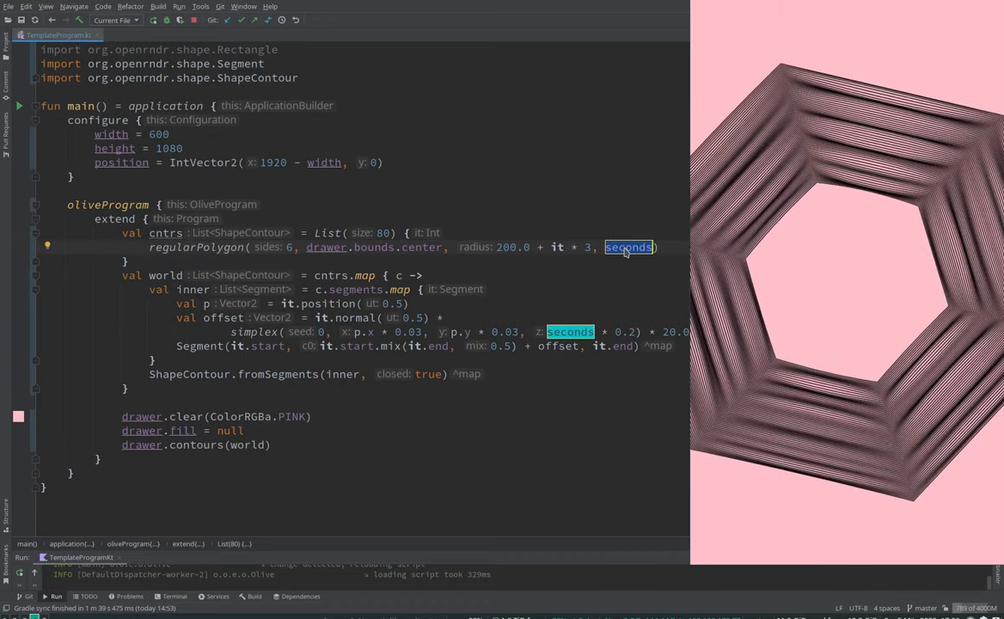
pyautogui.write('rotOff')
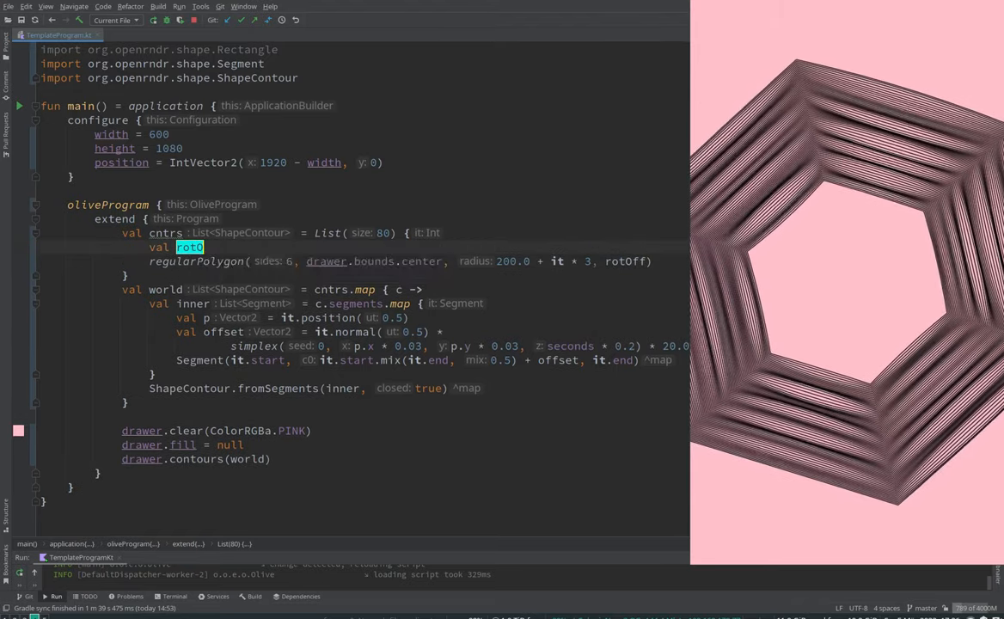
# Declare val rotOff = seconds + abs(sin(it * 3330.01)) * ..., importing kotlin.math.sin and abs
pyautogui.write('Off = seconds + sin')
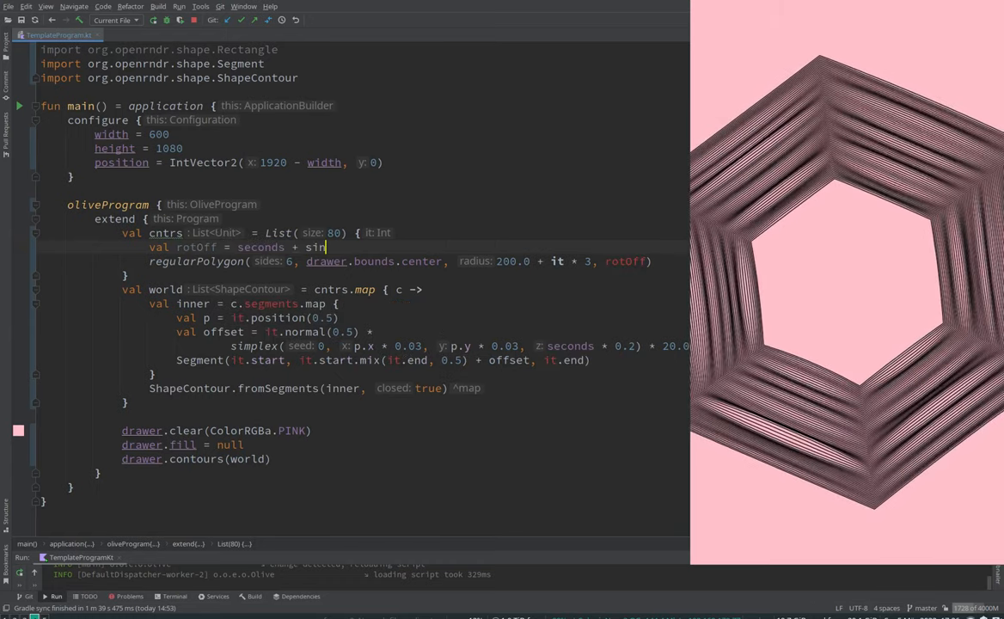
pyautogui.write('()')
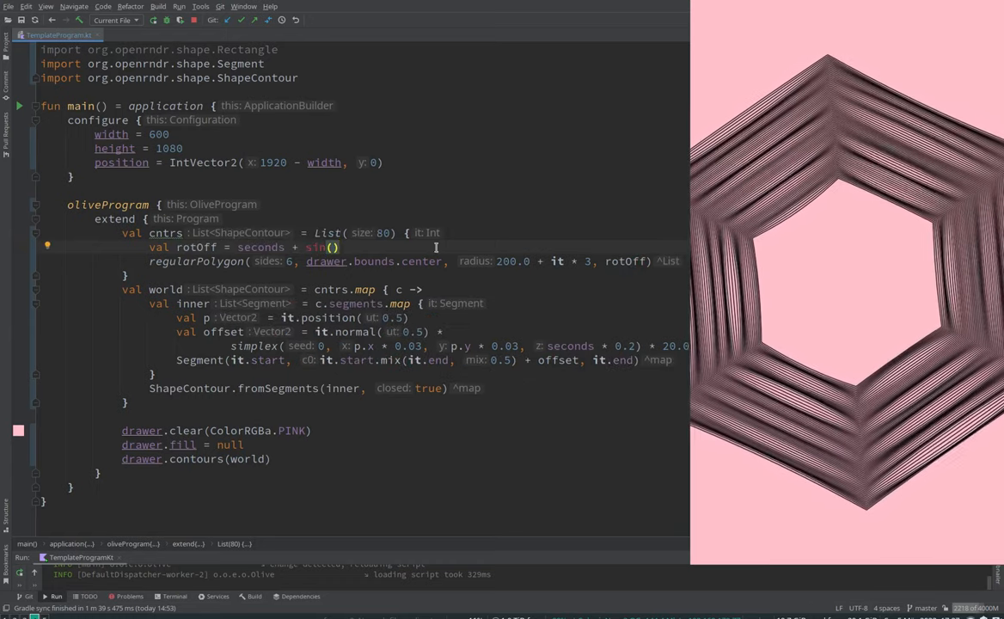
pyautogui.click(333, 248)
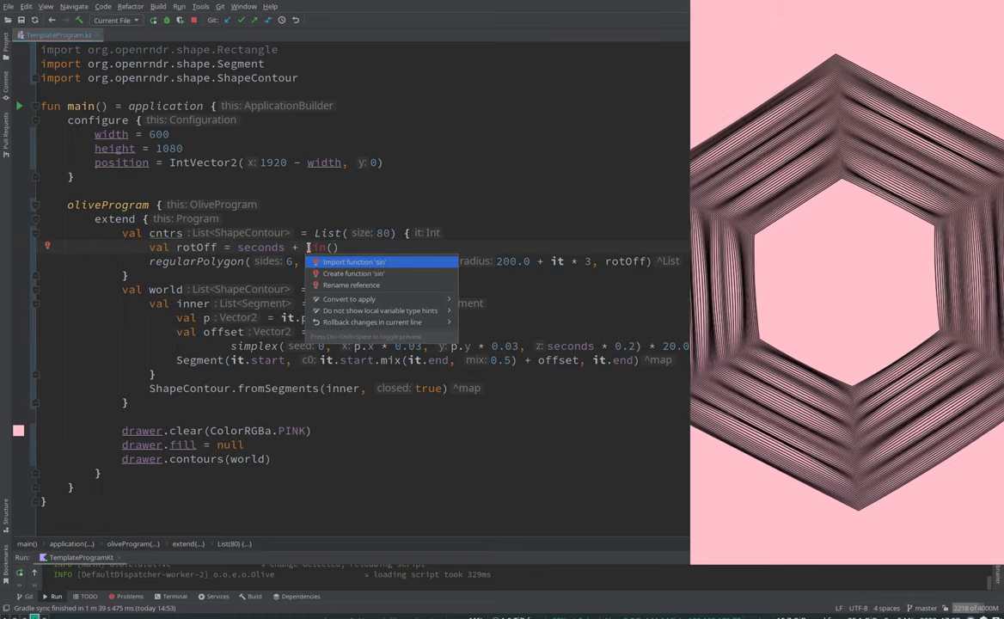
pyautogui.click(354, 261)
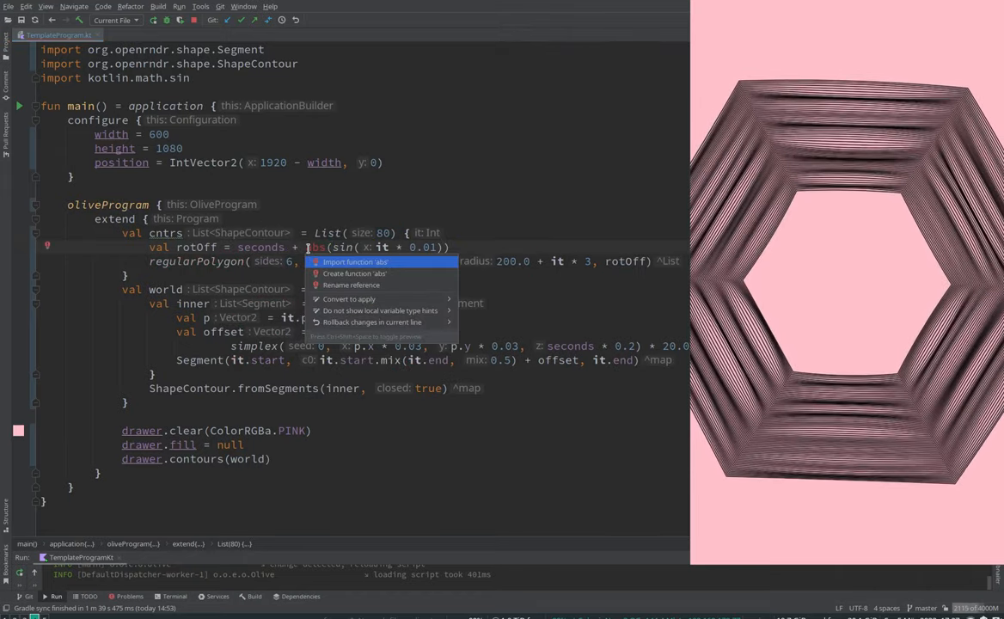
pyautogui.click(354, 261)
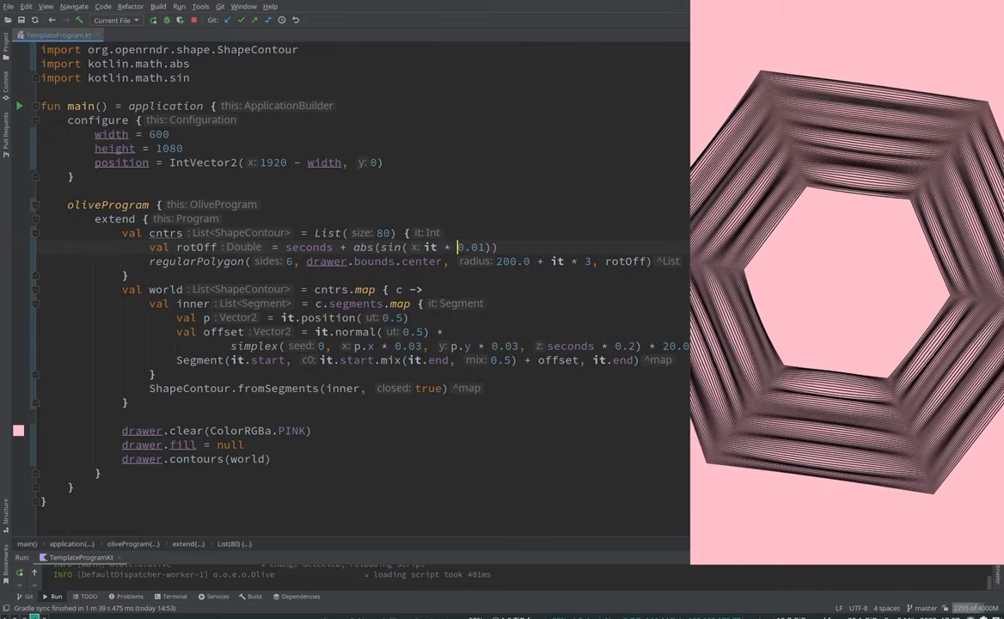
# Tune the per-index sine multiplier inside rotOff to a large value around 300
pyautogui.write('335')
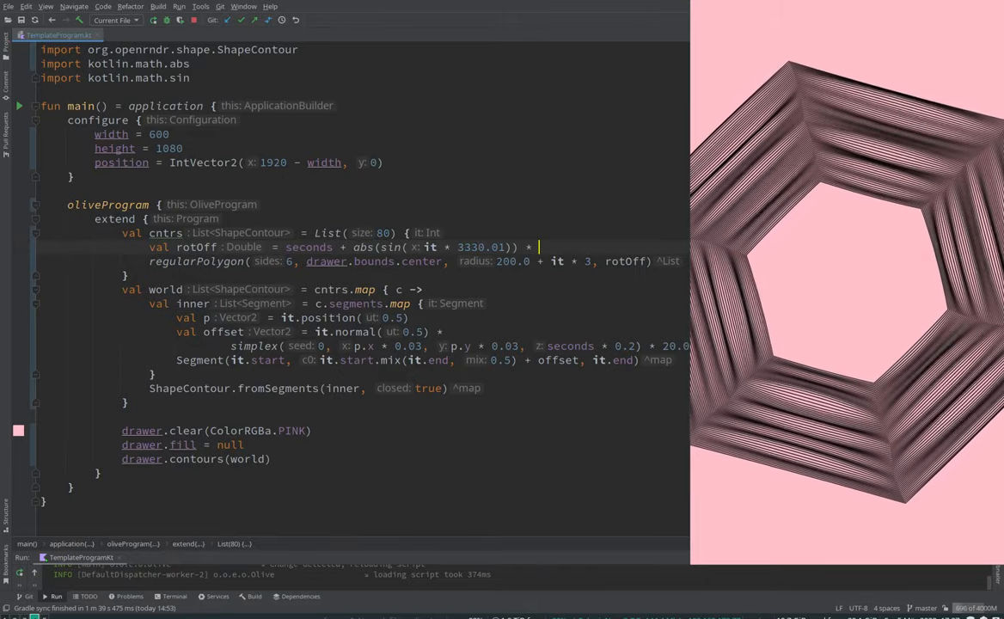
pyautogui.write('300')
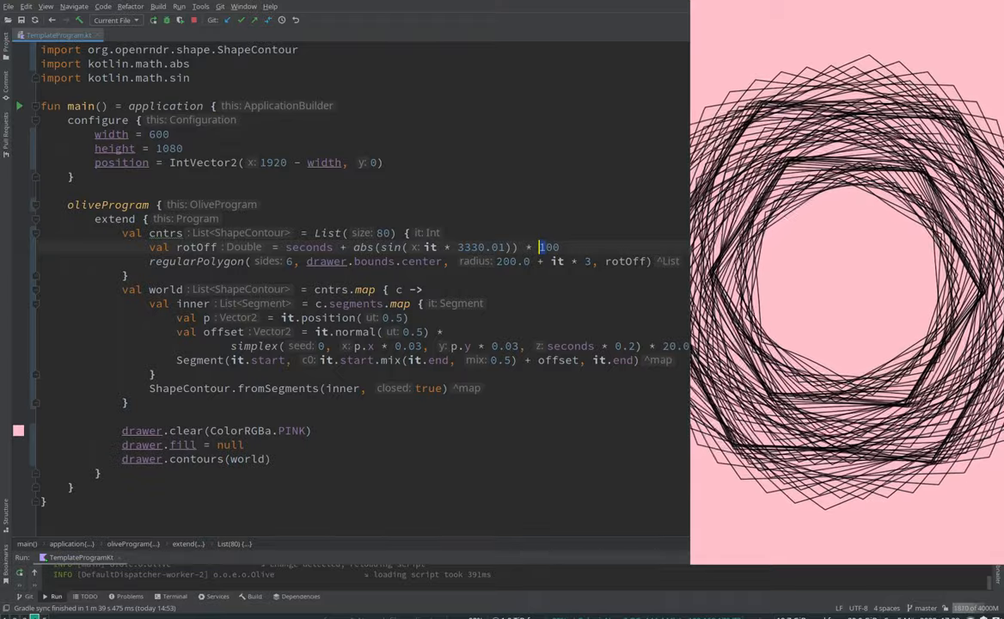
# Change rotOff to seconds + sin(it * 3330.01 + seconds * 0.2) * 10, dropping abs
pyautogui.write('50')
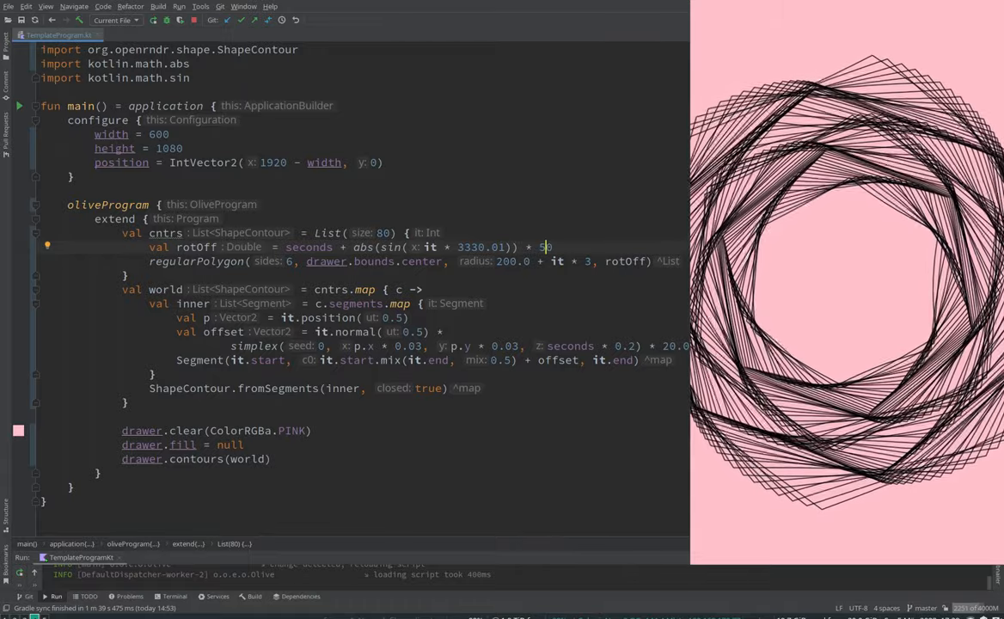
pyautogui.write('1')
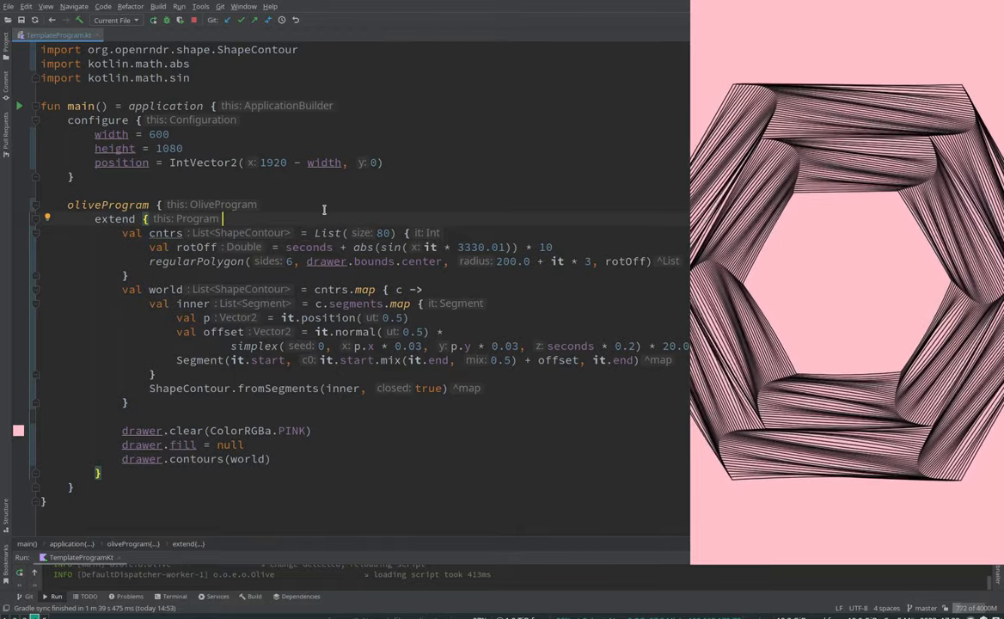
pyautogui.press('ctrl+g')
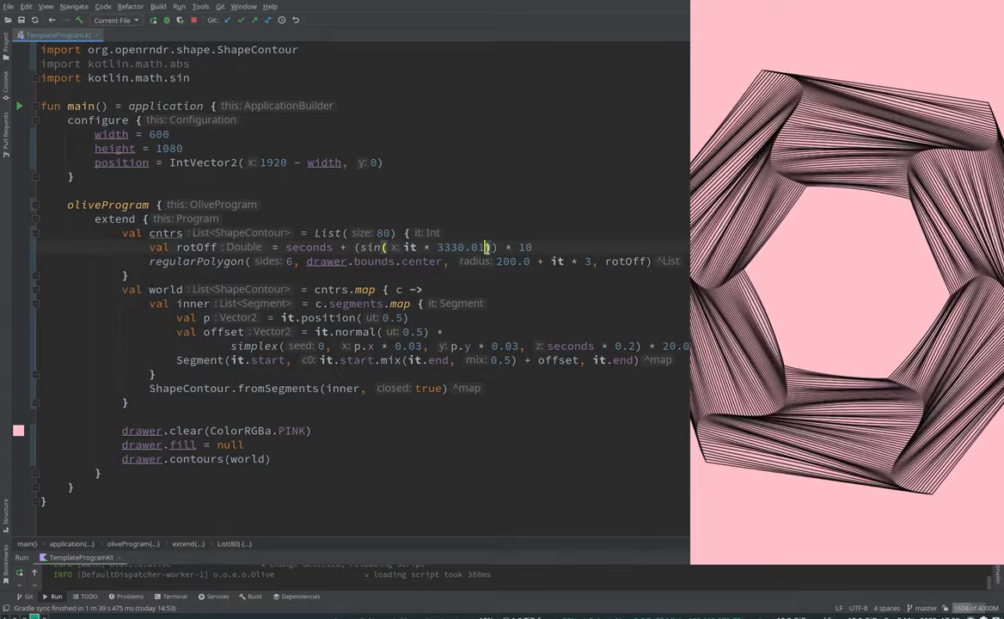
pyautogui.write('+ seconds * 0.2')
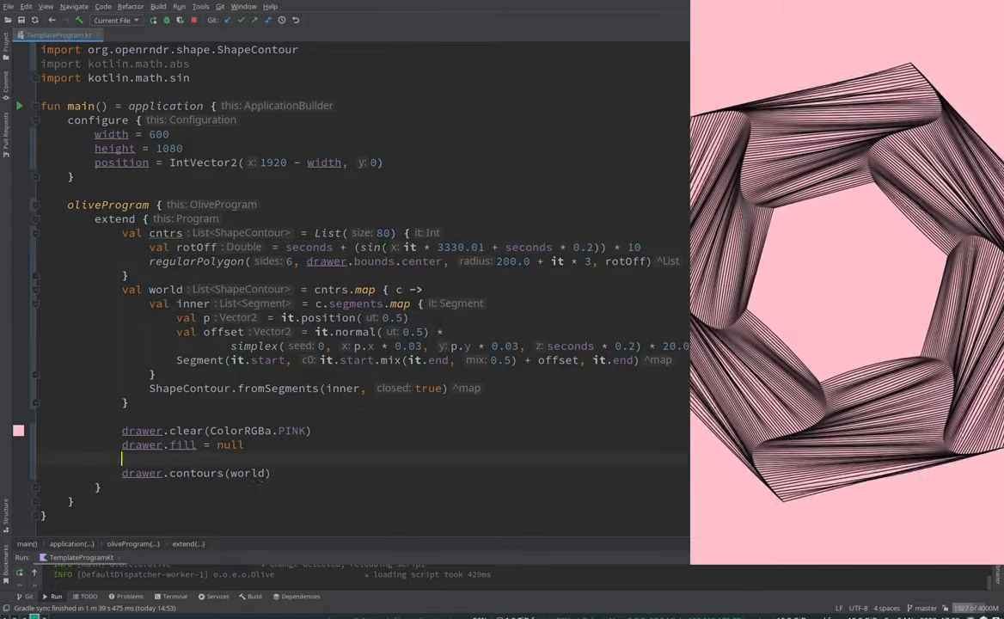
# Iterate world with forEachIndexed, drawing each country contour individually
pyautogui.write('worl')
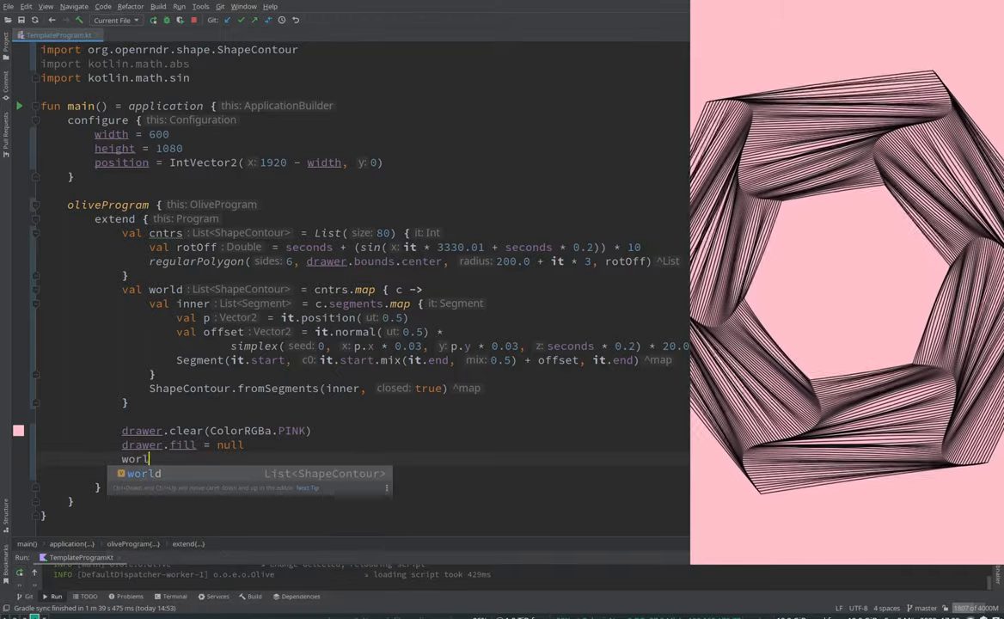
pyautogui.write('d.forEach {')
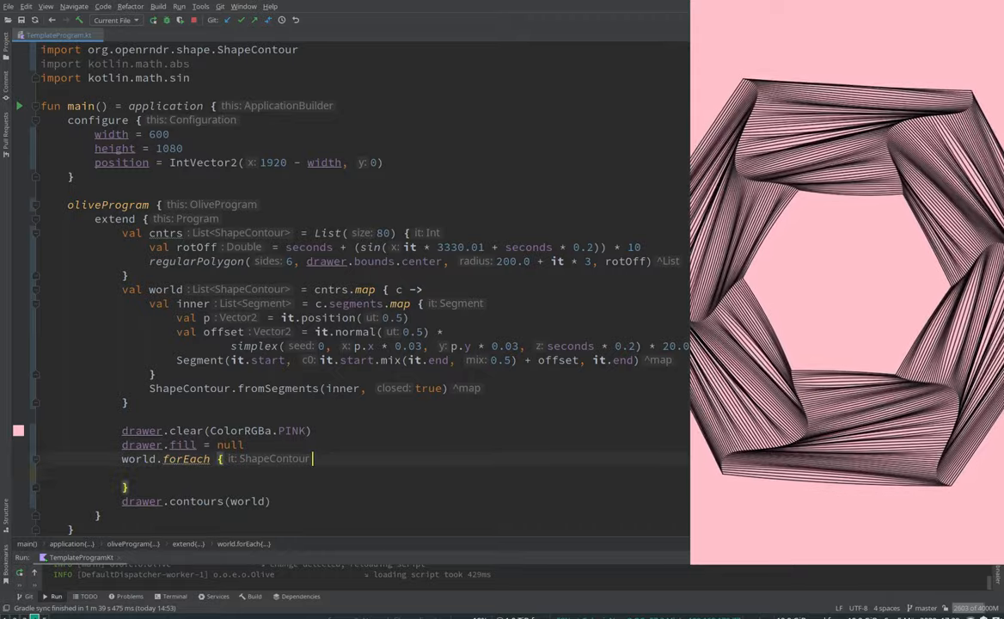
pyautogui.write('country ->')
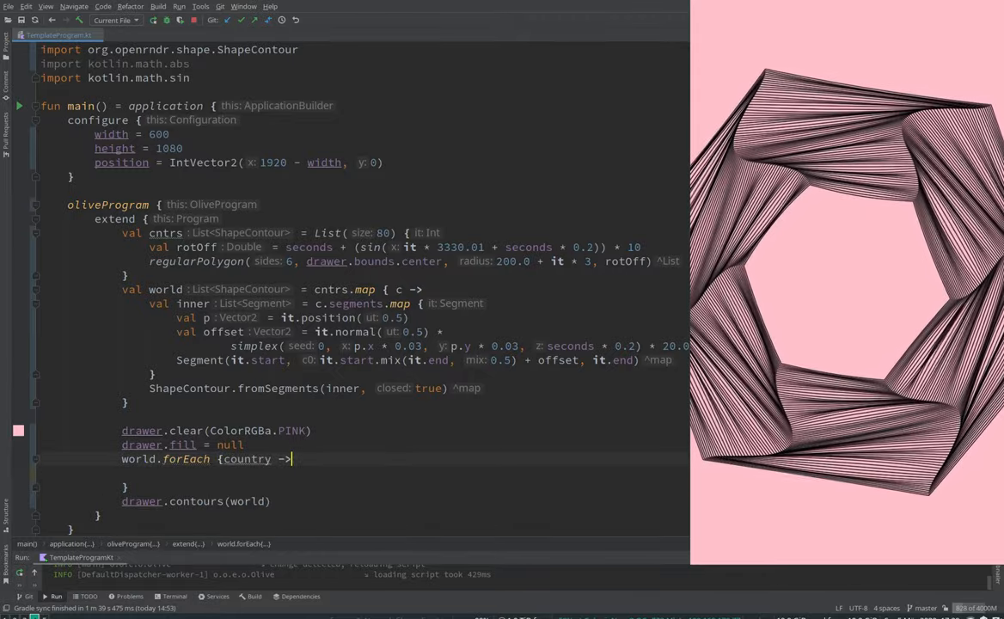
pyautogui.doubleClick(253, 457)
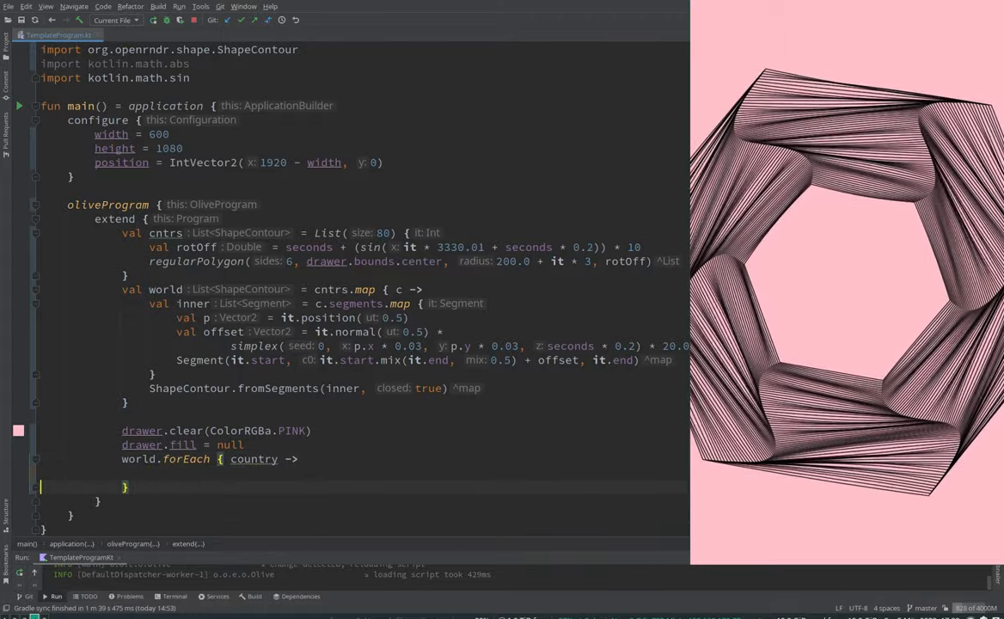
# Set drawer.stroke = ColorRGBa.BLACK.opacify(factor: 1.0) before drawing each contour
pyautogui.write('drawer.')
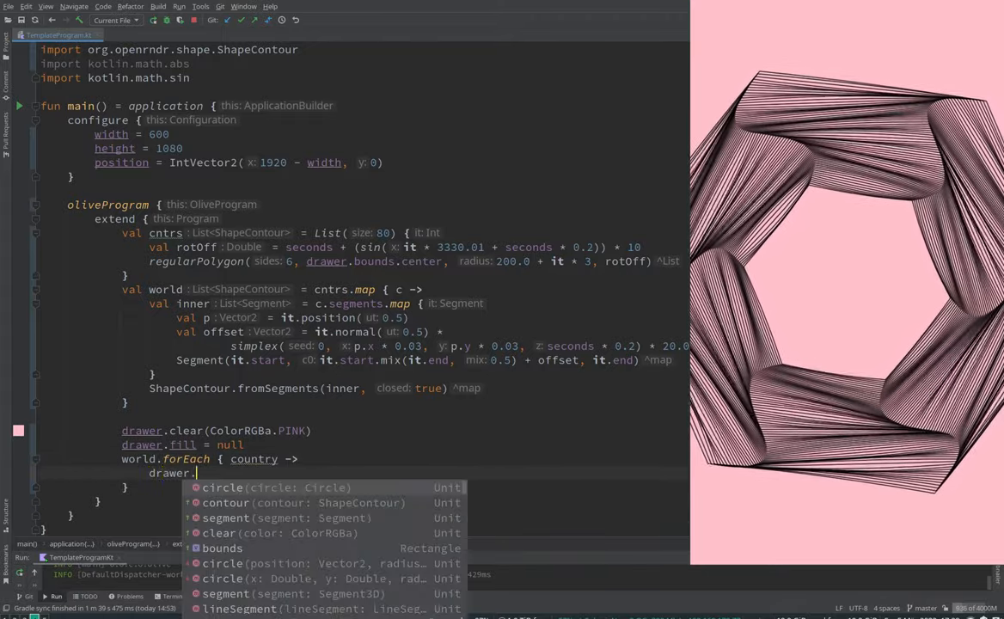
pyautogui.click(227, 502)
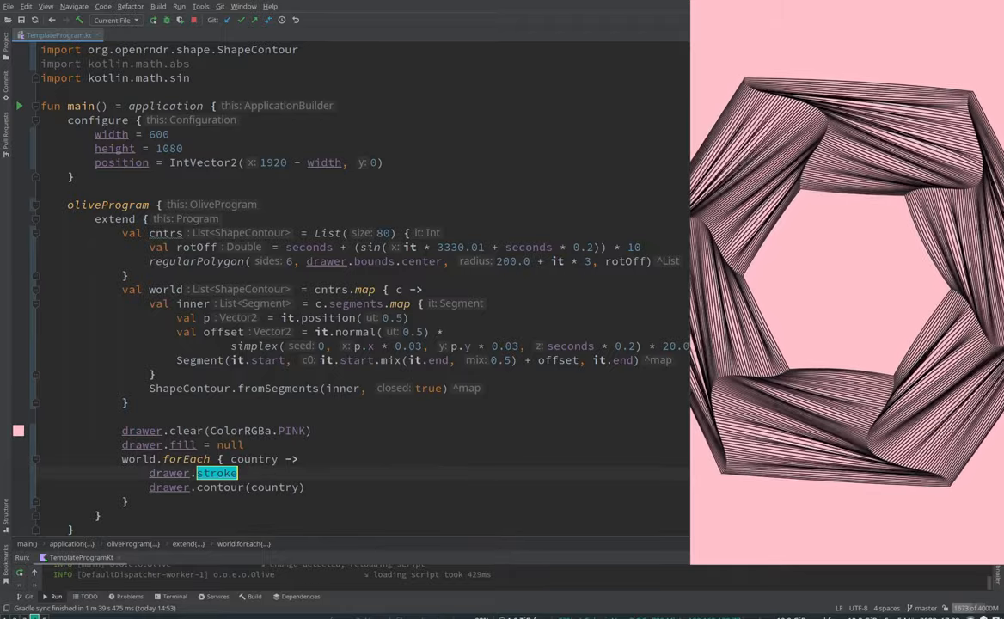
pyautogui.write('= BLAC')
pyautogui.click(209, 459)
pyautogui.write('Indexed')
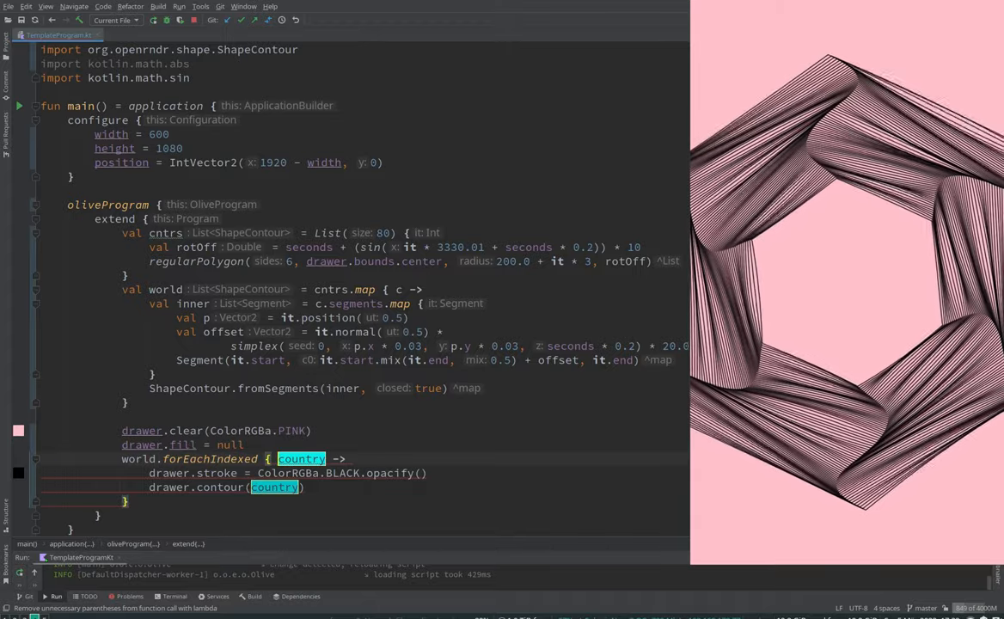
pyautogui.write('i,')
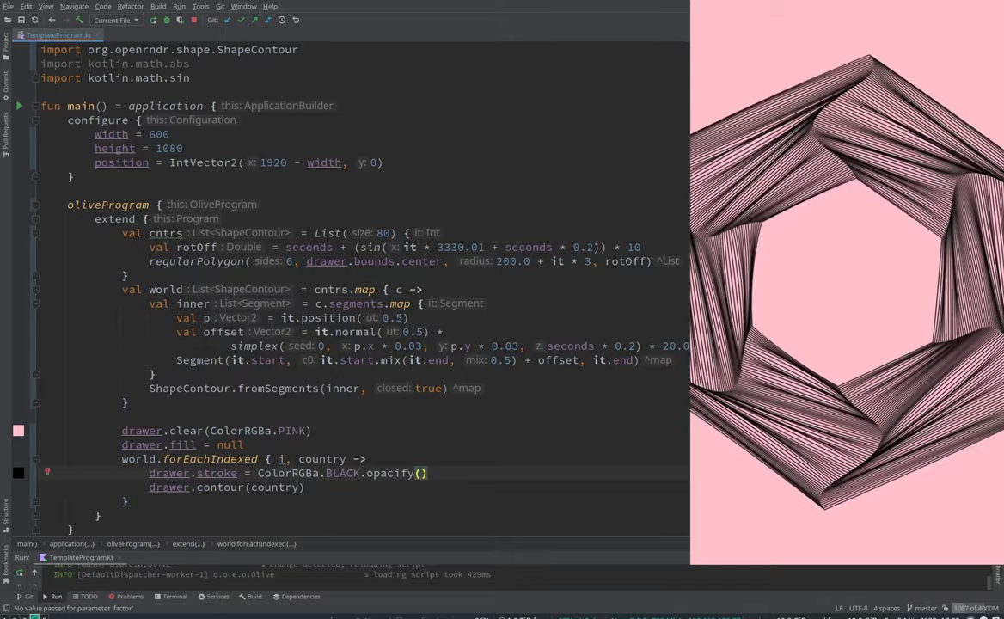
pyautogui.write('factor: 1.0')
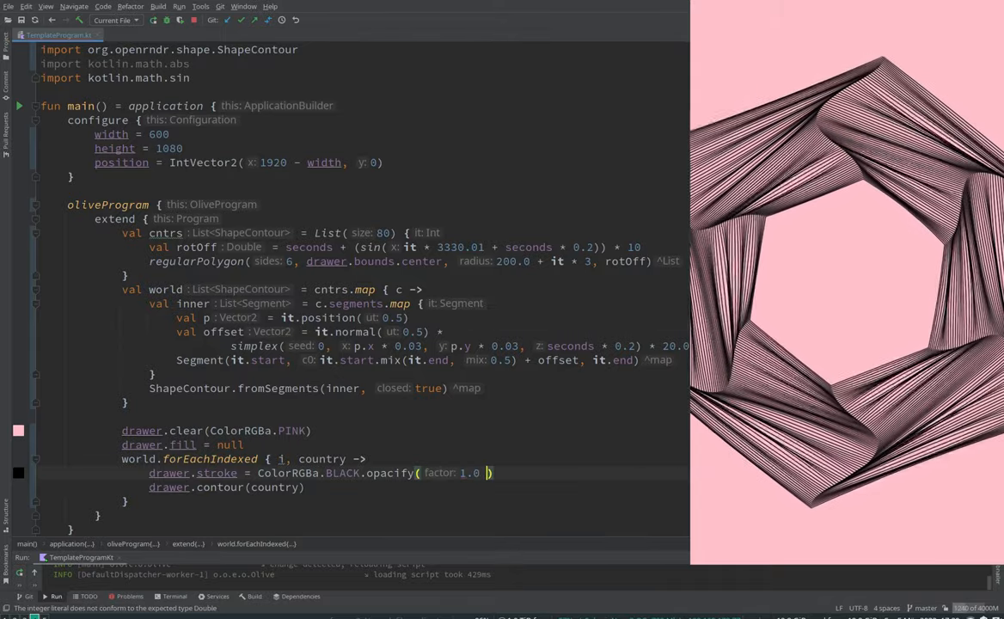